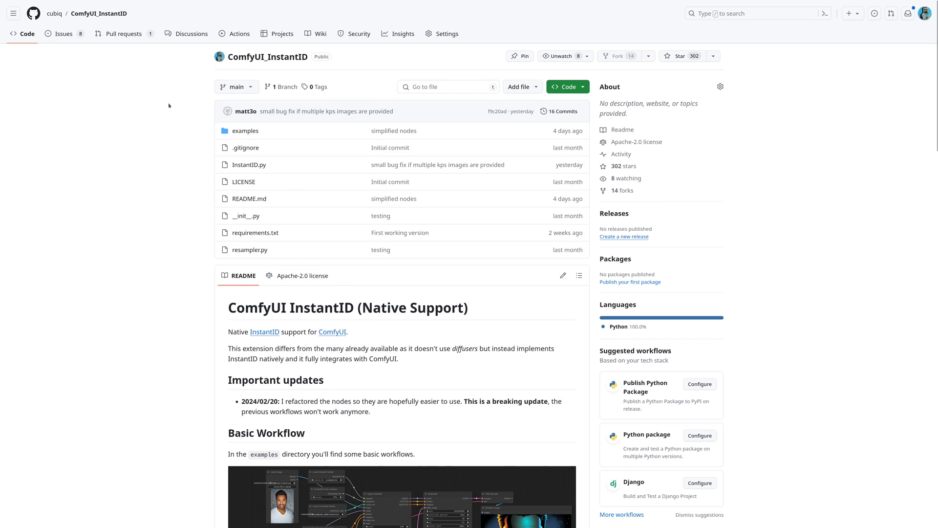
Step: Select the sdxl/AlbedoBaseXL checkpoint in Load Checkpoint
scroll(down, 3)
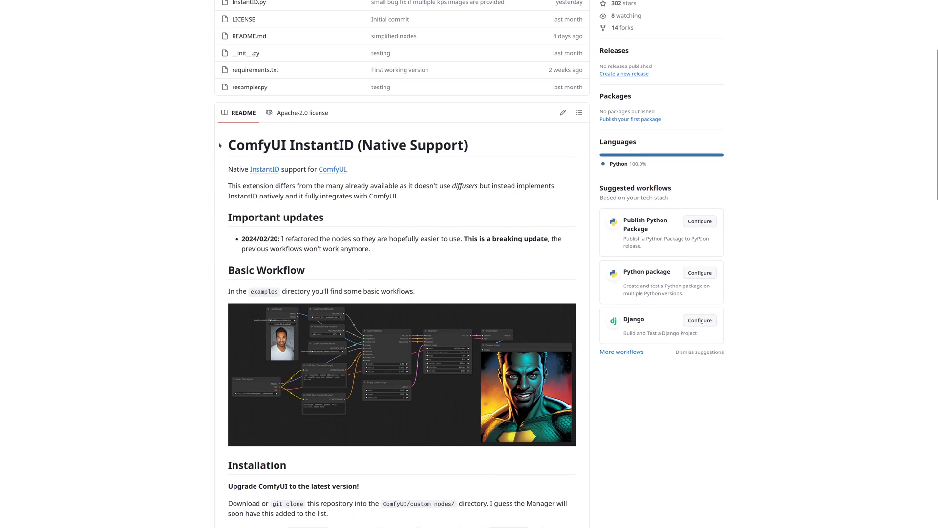
double_click(291, 144)
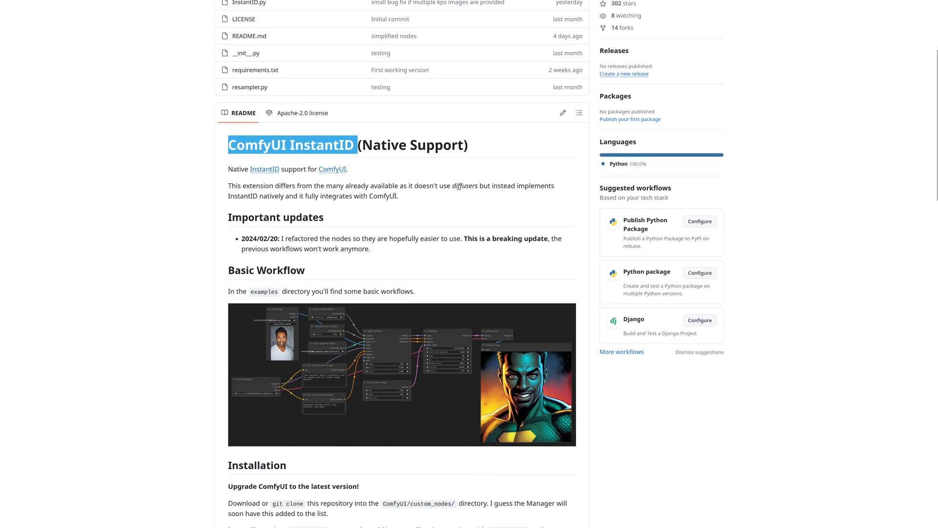
scroll(down, 3)
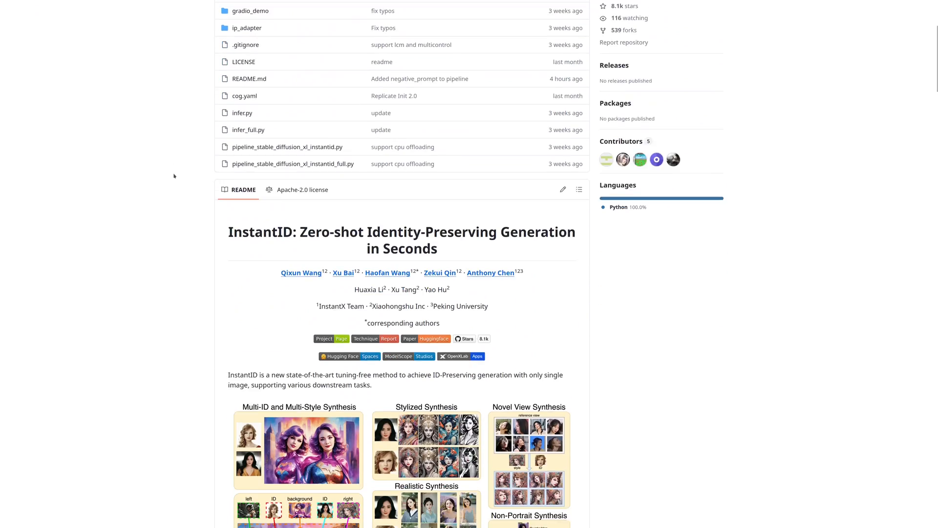
scroll(down, 3)
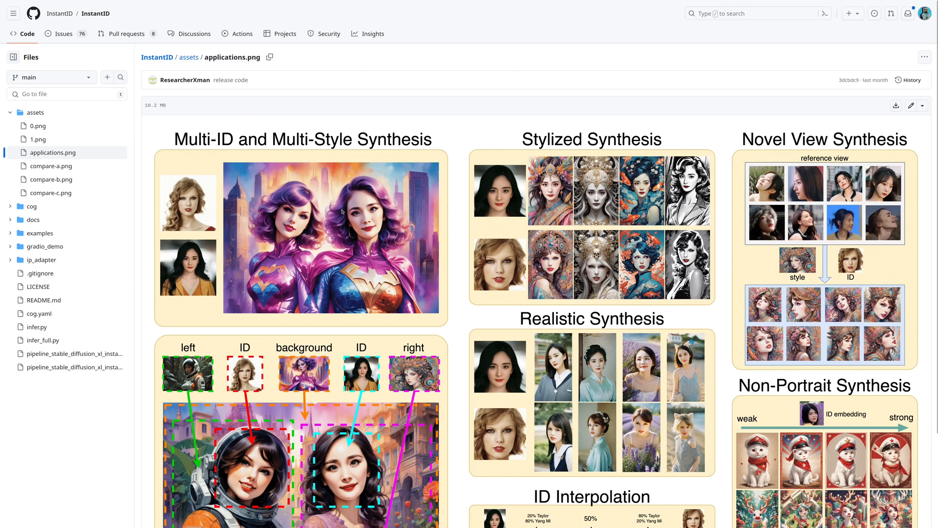
scroll(down, 3)
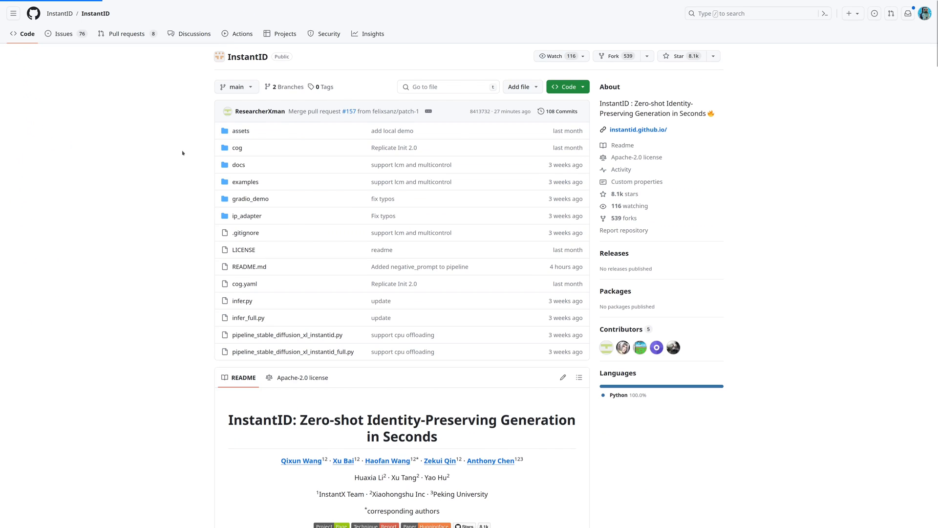
scroll(down, 3)
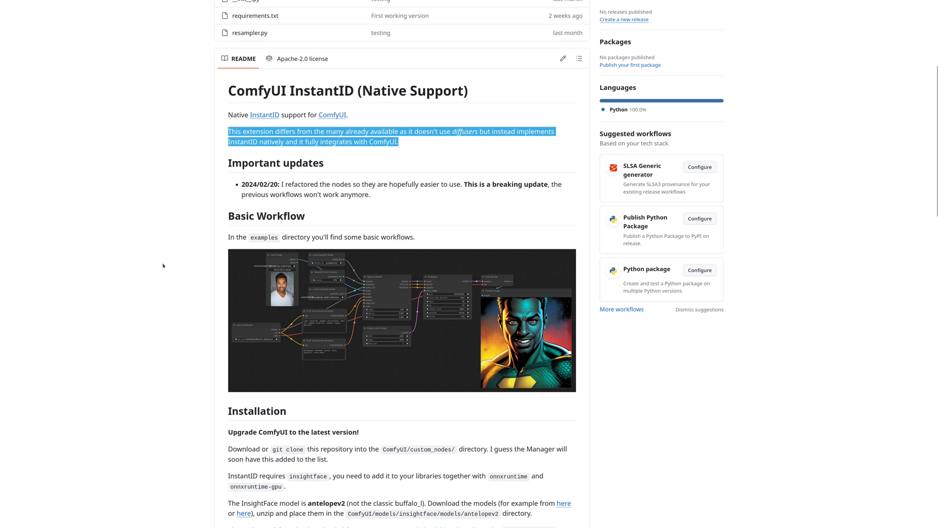
scroll(down, 3)
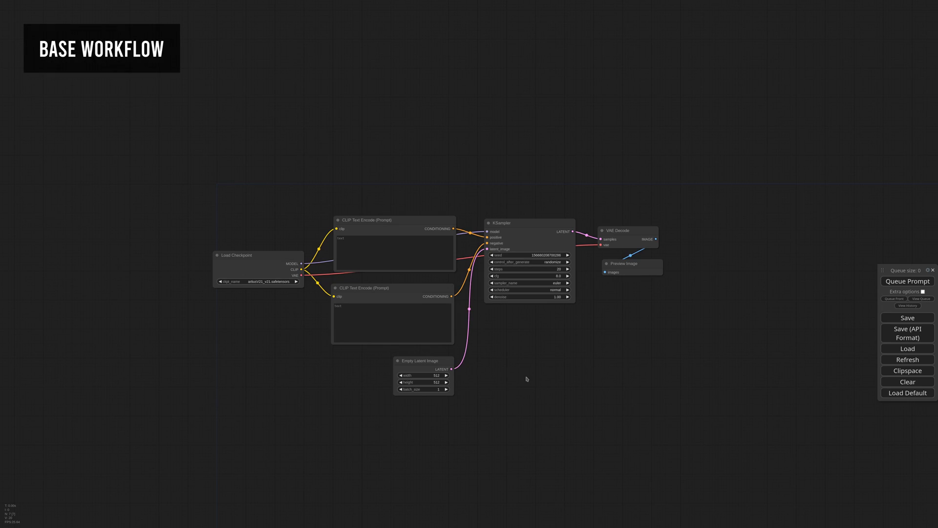
mouse_move(254, 298)
text(a)
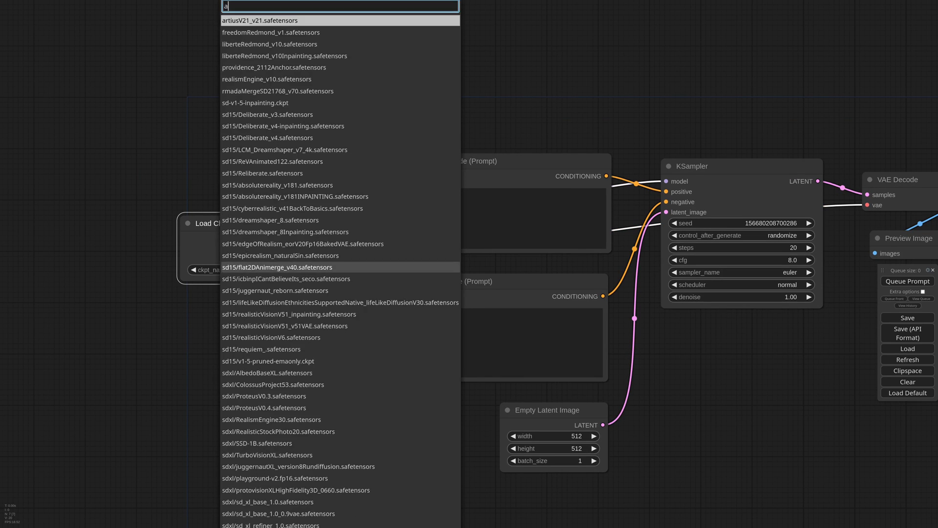
click(267, 372)
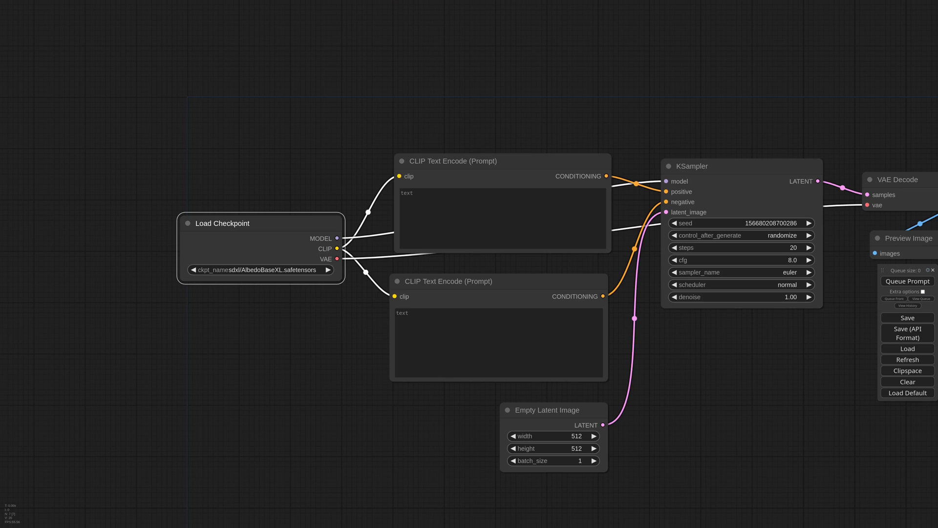
mouse_move(296, 305)
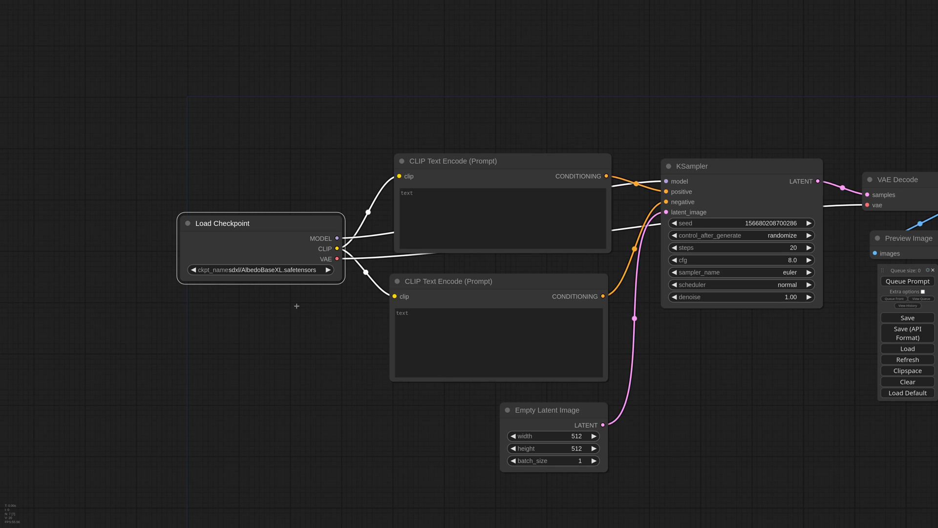
Step: Enter the renaissance prompts with negative 'photograph, deformed, glitch, noisy...' and queue the 1024x1024 generation
click(593, 436)
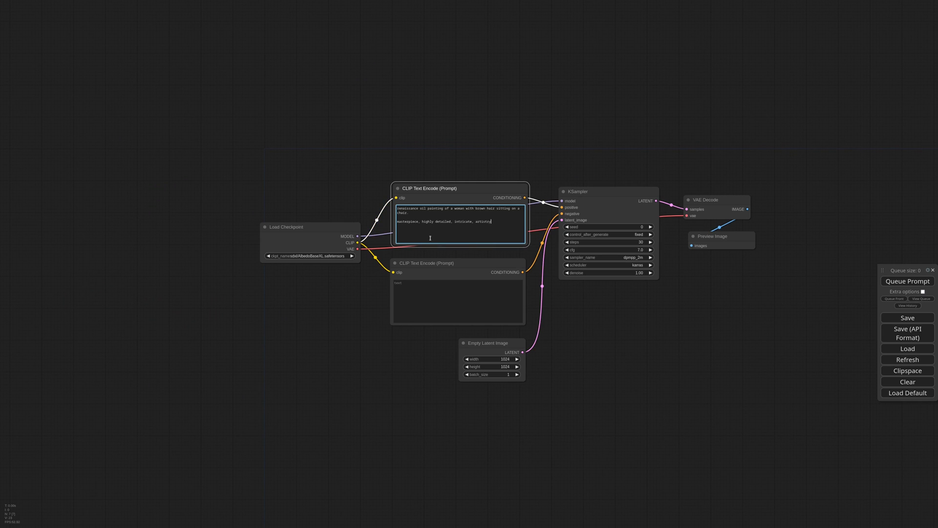
scroll(up, 3)
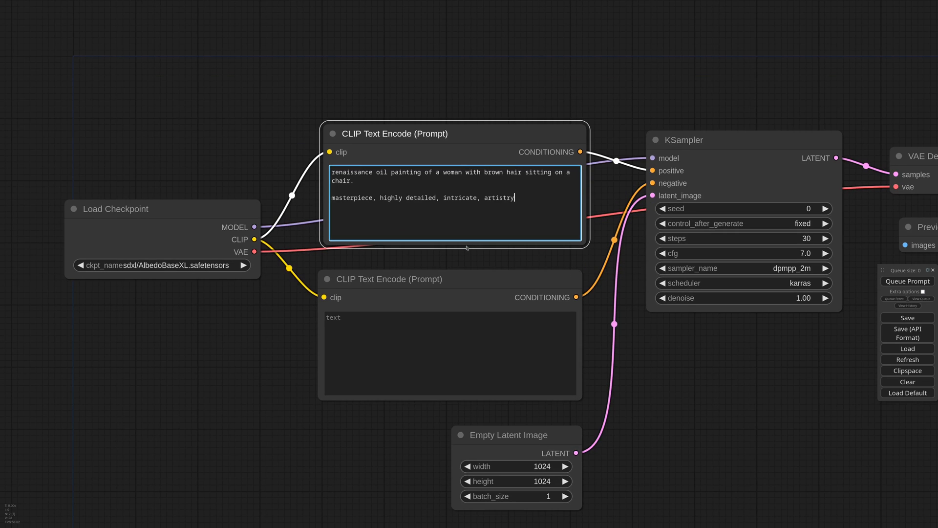
mouse_move(427, 303)
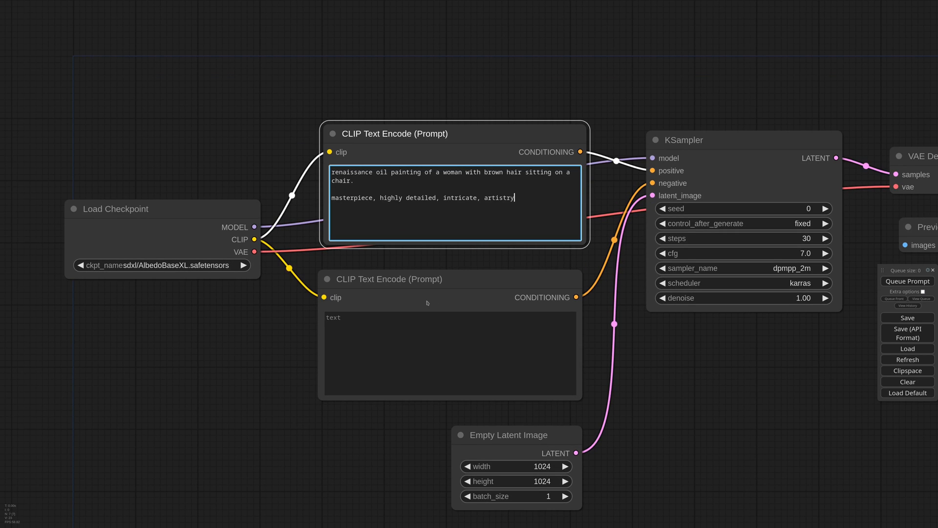
text(photograph, deformed, glitch, noisy, realistic, stock photo, braids, naked, reflection)
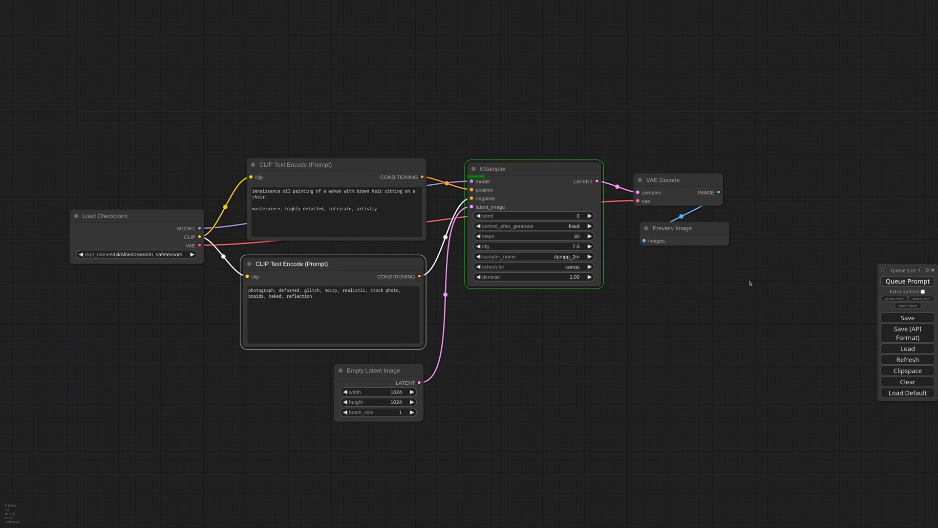
click(906, 280)
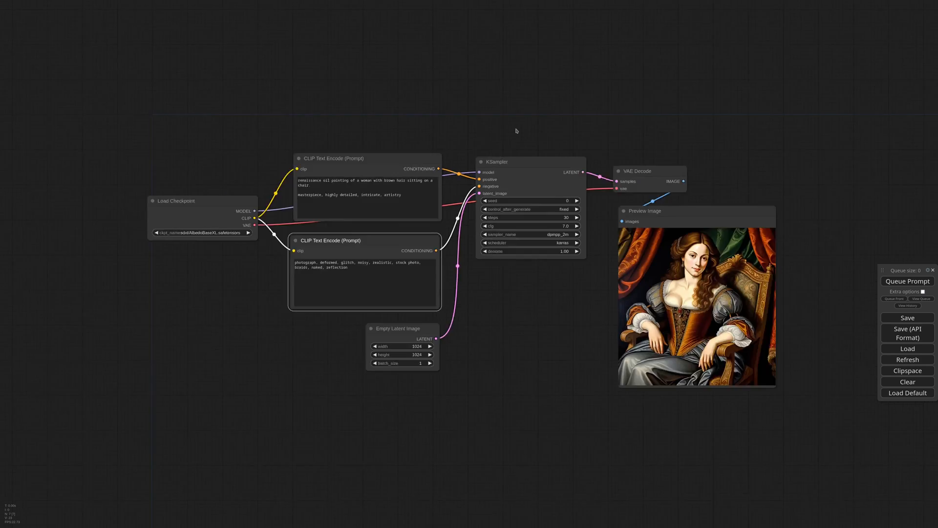
Step: Add InstantID model, face analysis, instantid ControlNet and a Load Image reference face wired into Apply InstantID
double_click(516, 130)
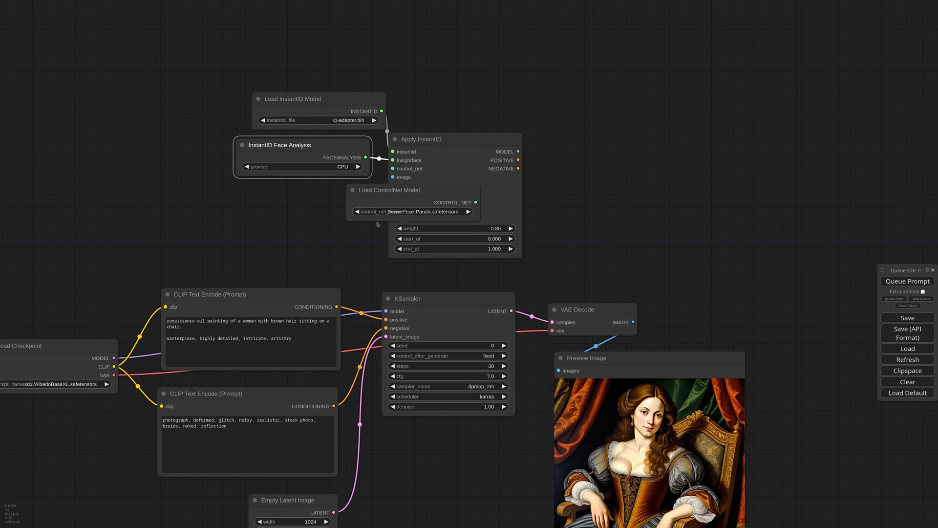
click(412, 211)
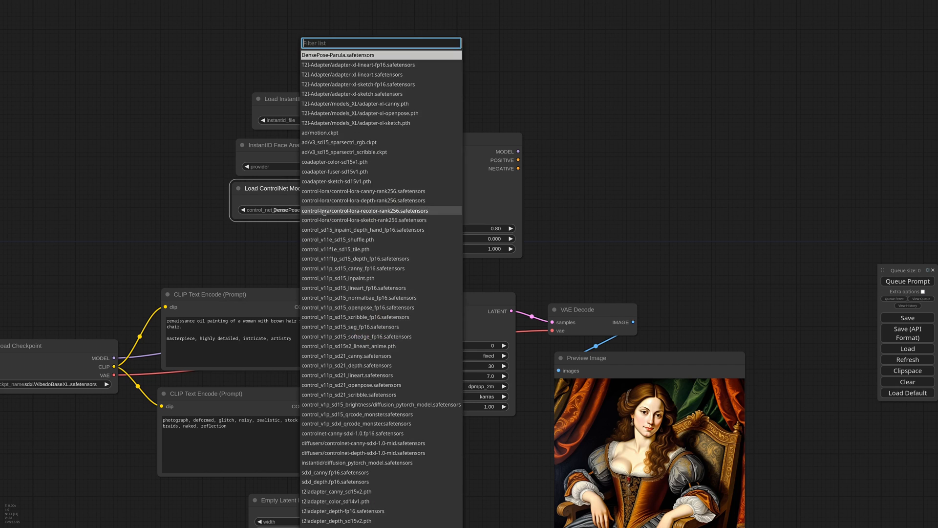
click(358, 462)
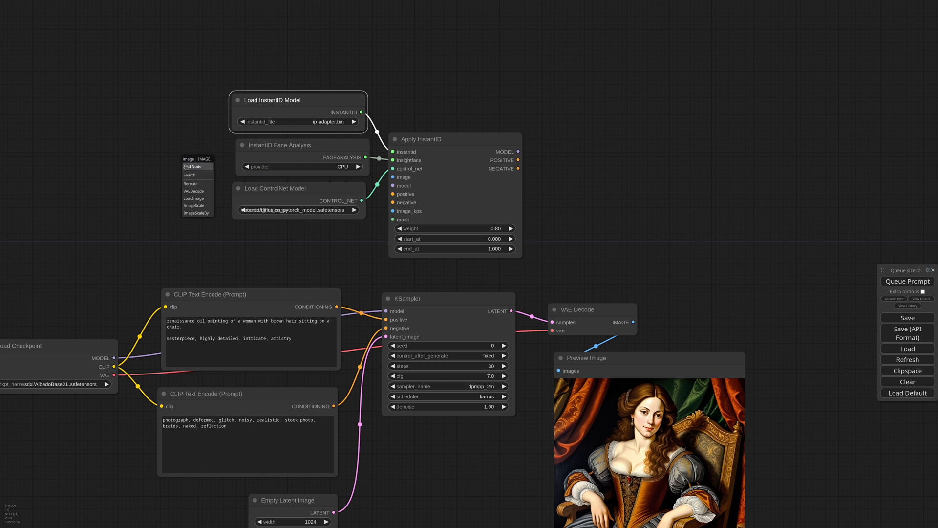
click(193, 198)
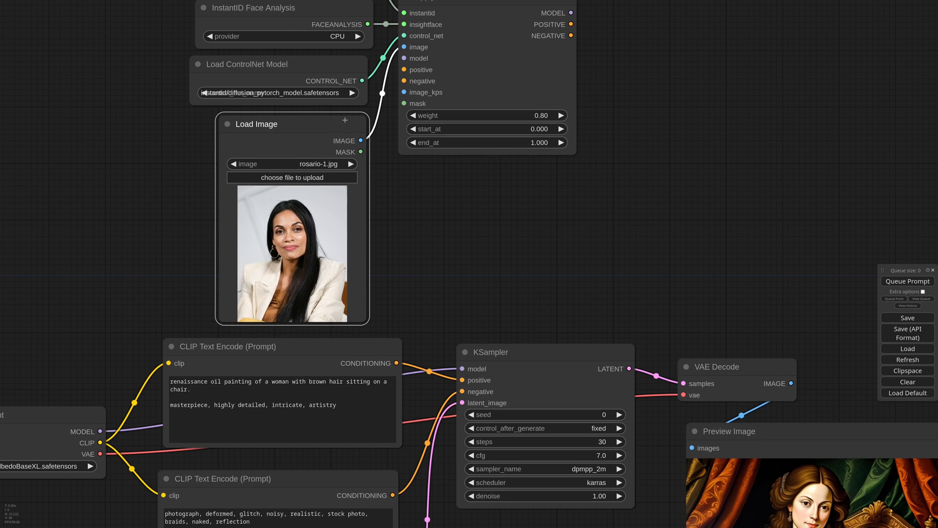
Step: Wire Apply InstantID model and prompts into KSampler, set cfg 4.5 and generate
scroll(down, 3)
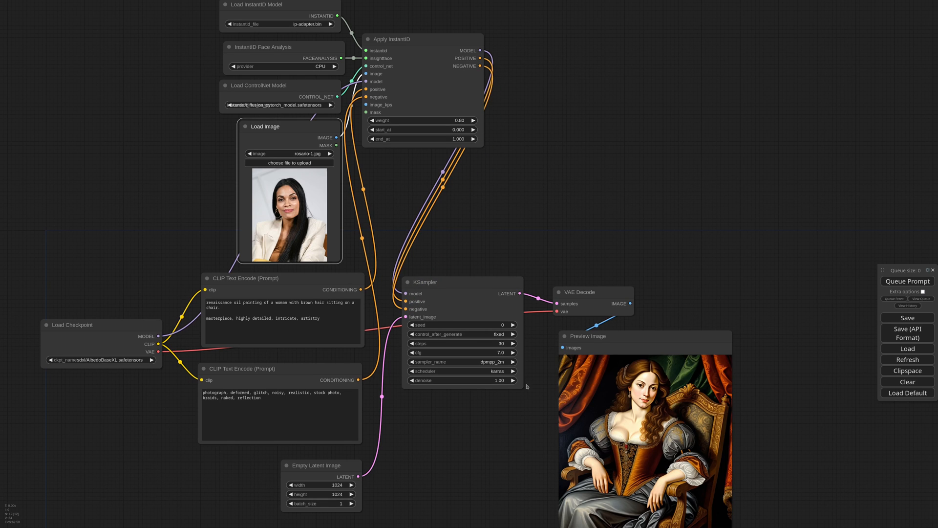
mouse_move(524, 409)
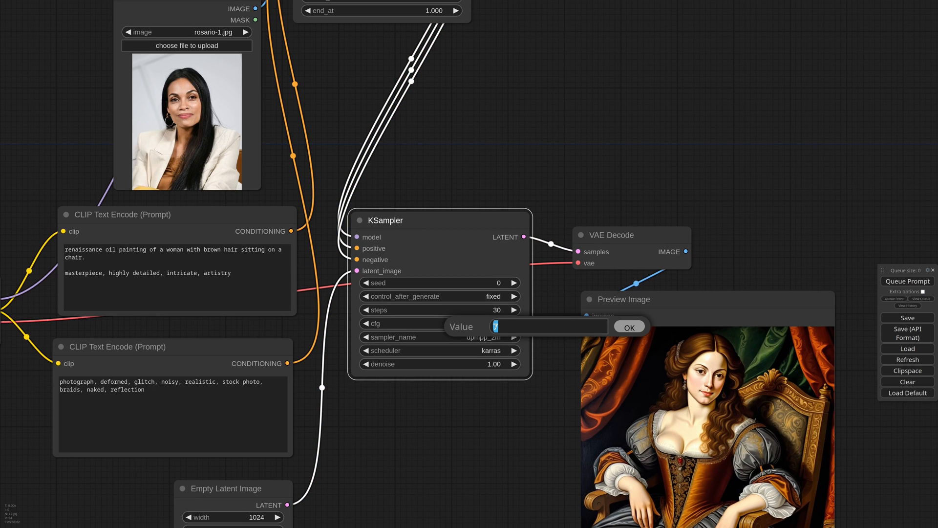
text(4.5)
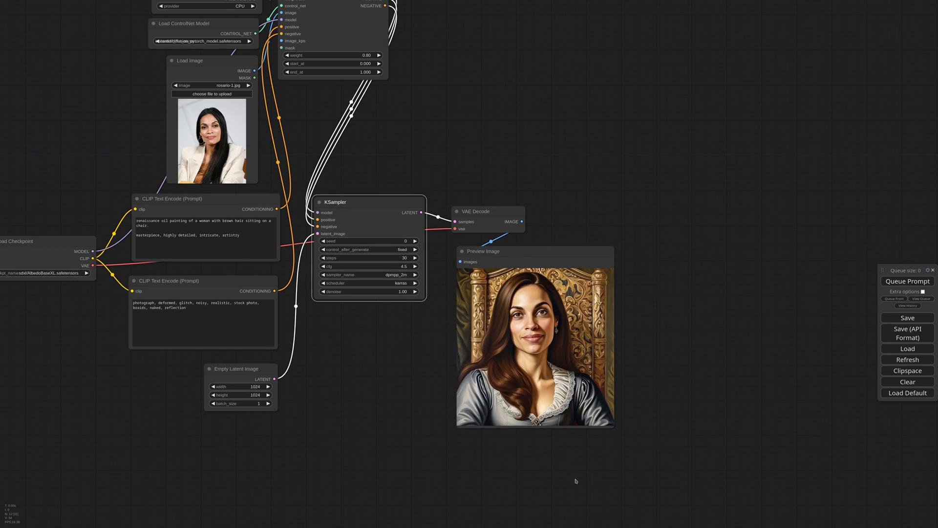
mouse_move(425, 381)
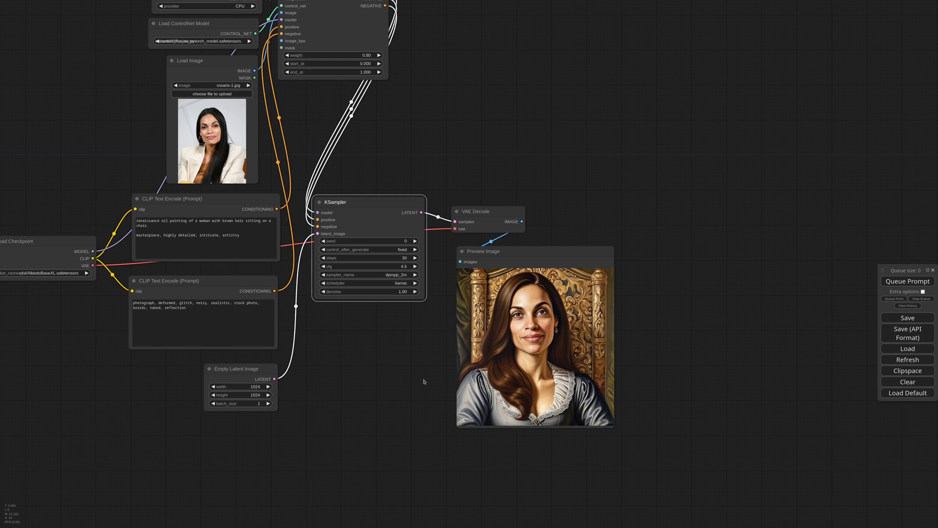
Step: Queue the workflow again and view the new throne portrait in Preview Image
scroll(down, 3)
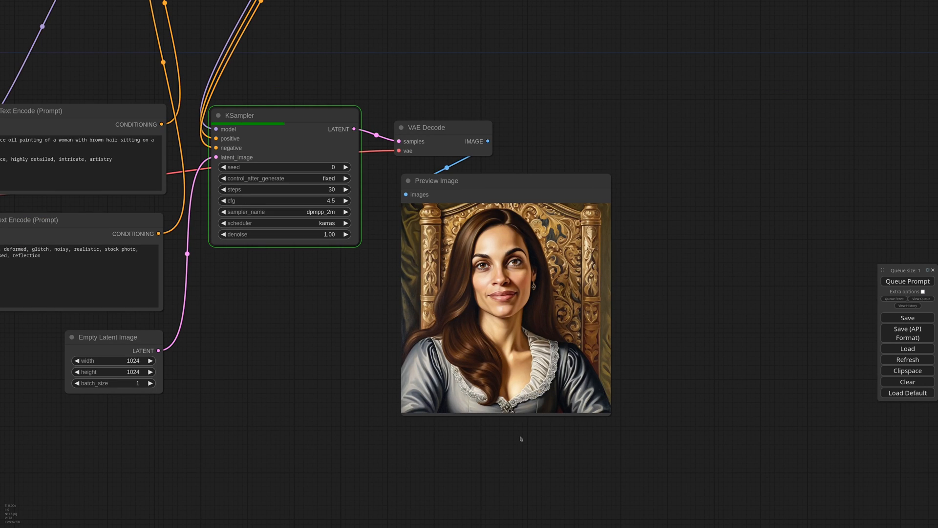
click(907, 280)
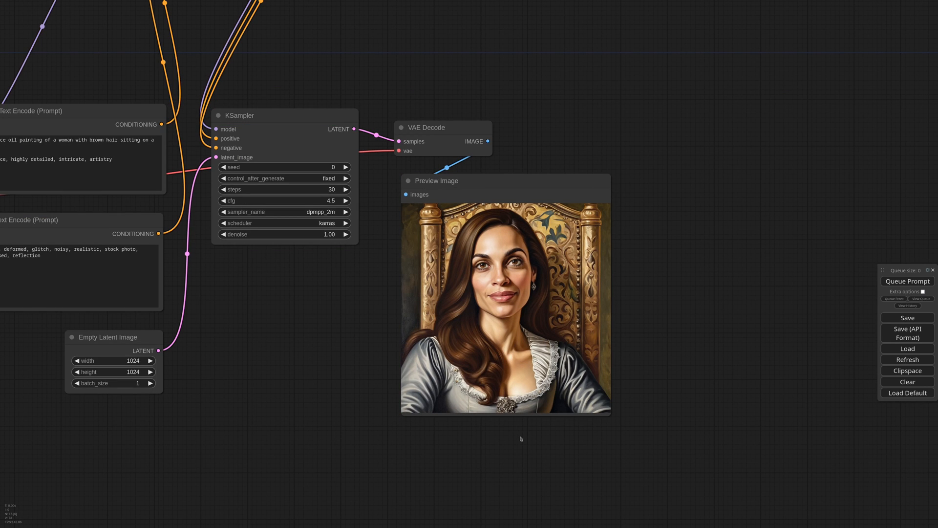
scroll(down, 3)
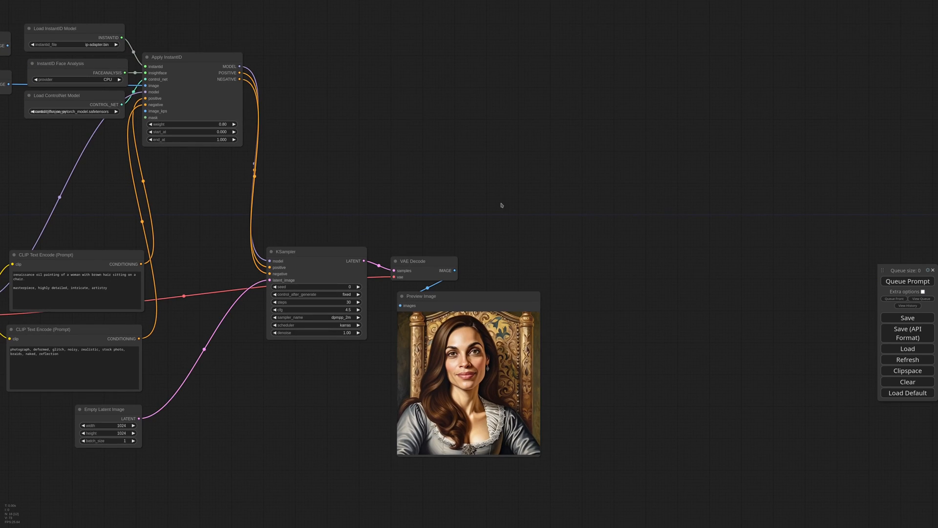
Step: Add Face Analysis Models, Face Embeds Distance and a Preview Image node, then queue for EUC 0.868 / COS 0.408
double_click(501, 205)
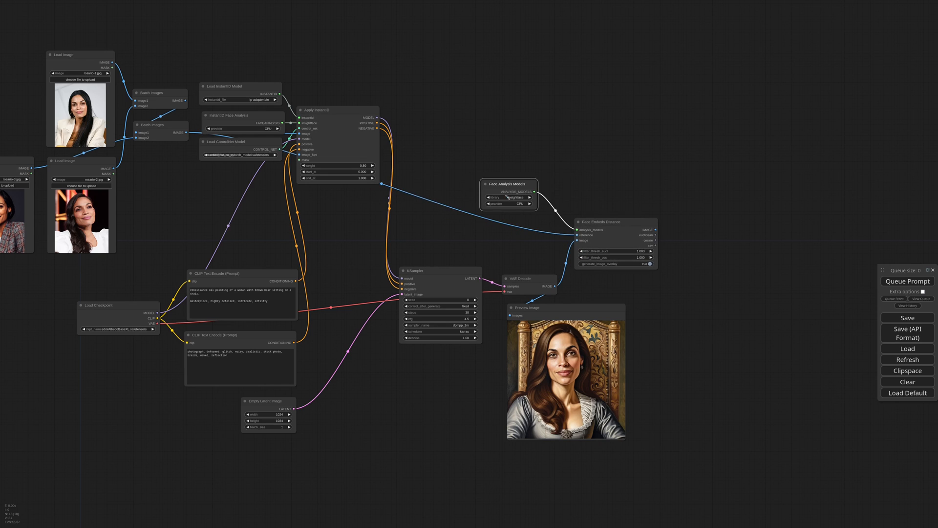
mouse_move(647, 274)
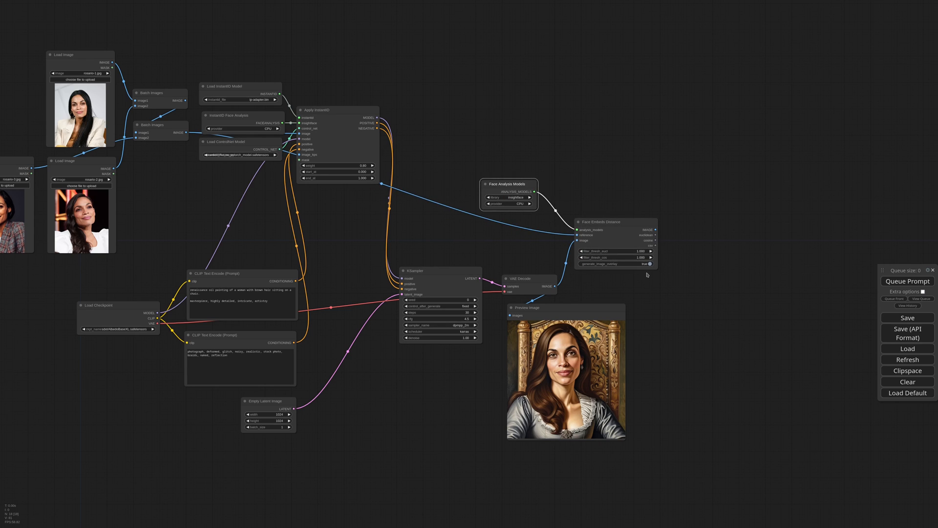
double_click(610, 257)
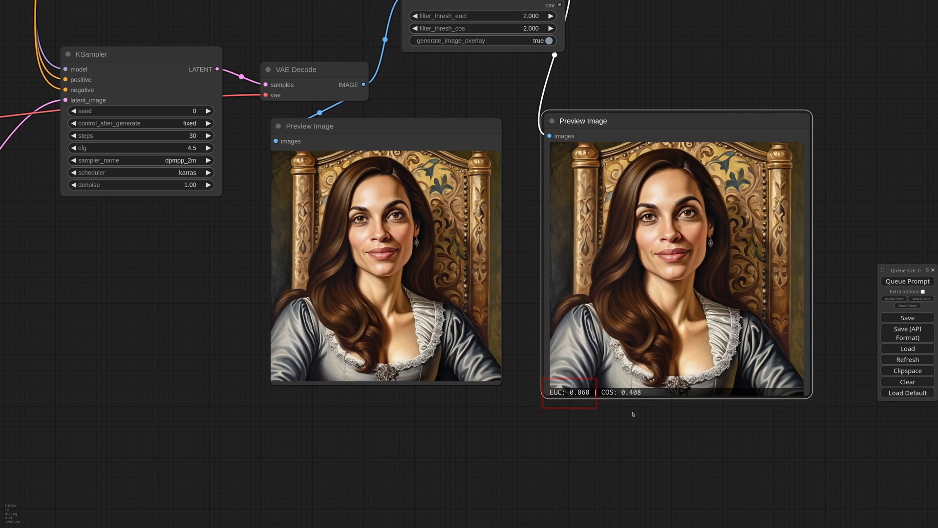
Step: Batch the generated and reference images into Face Embeds Distance and queue, scoring EUC 0.83 / COS 0.373
scroll(down, 3)
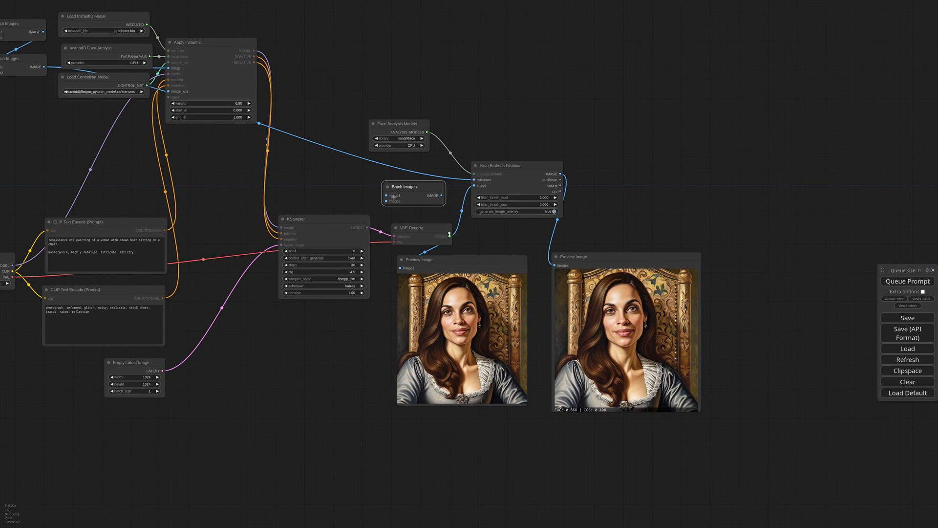
scroll(down, 3)
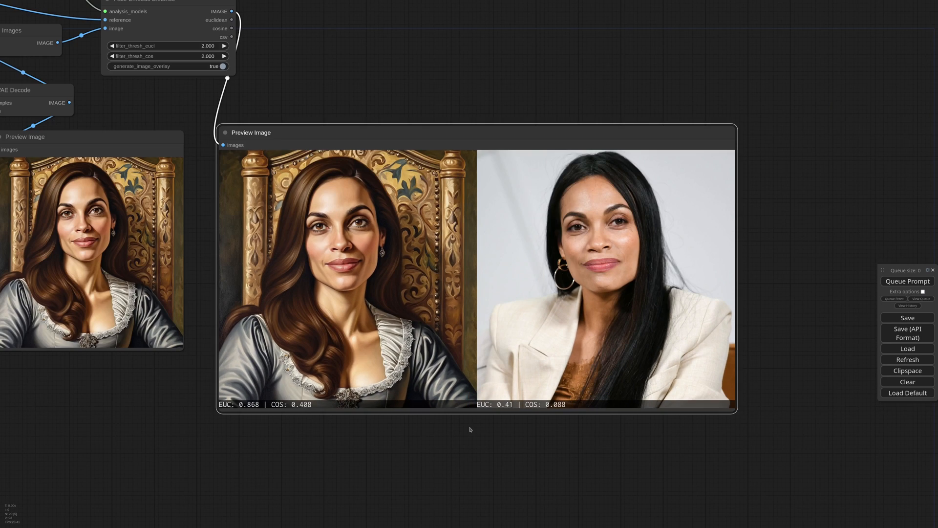
mouse_move(586, 422)
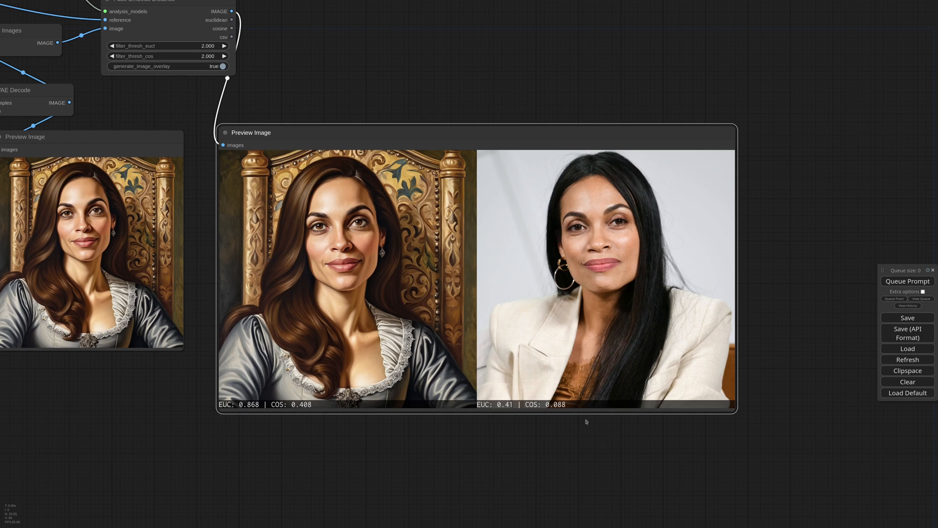
mouse_move(547, 443)
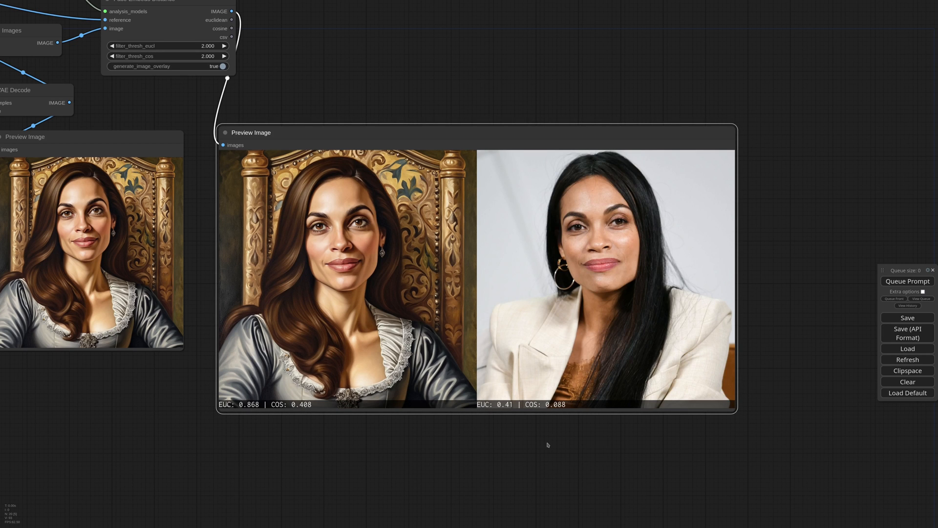
scroll(down, 3)
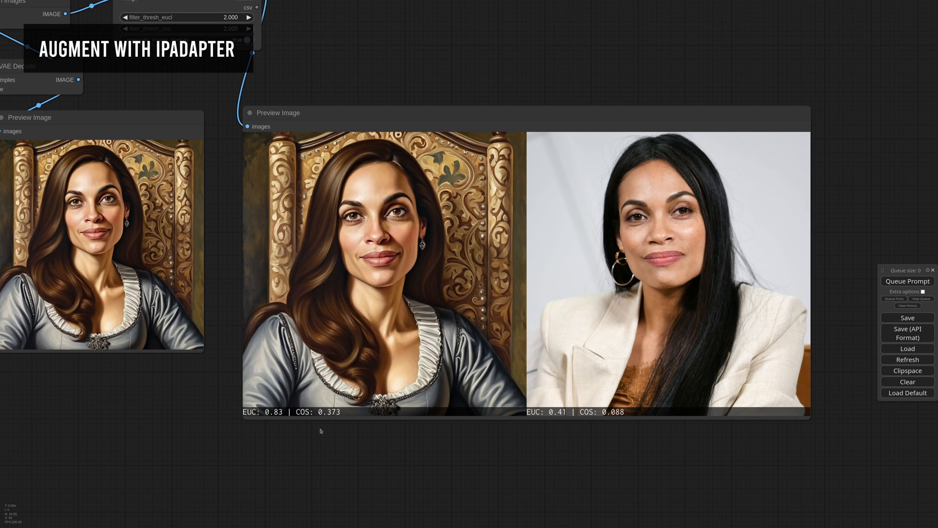
Step: Add Load IPAdapter Model with the plus-face SDXL model and Load CLIP Vision
scroll(down, 3)
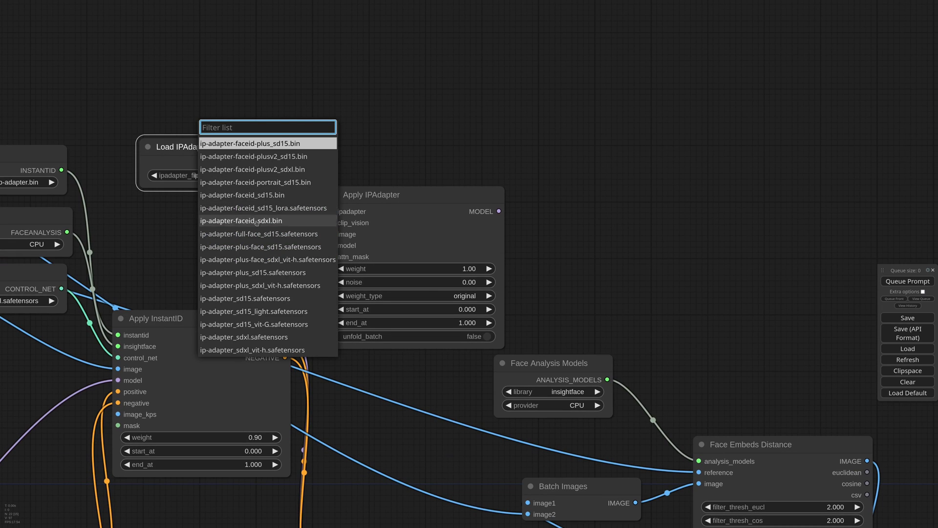
click(267, 259)
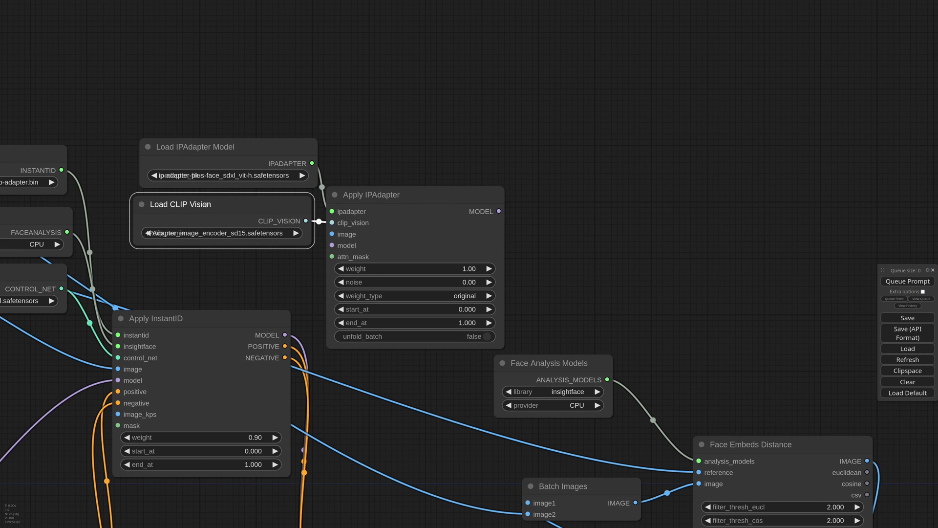
scroll(down, 3)
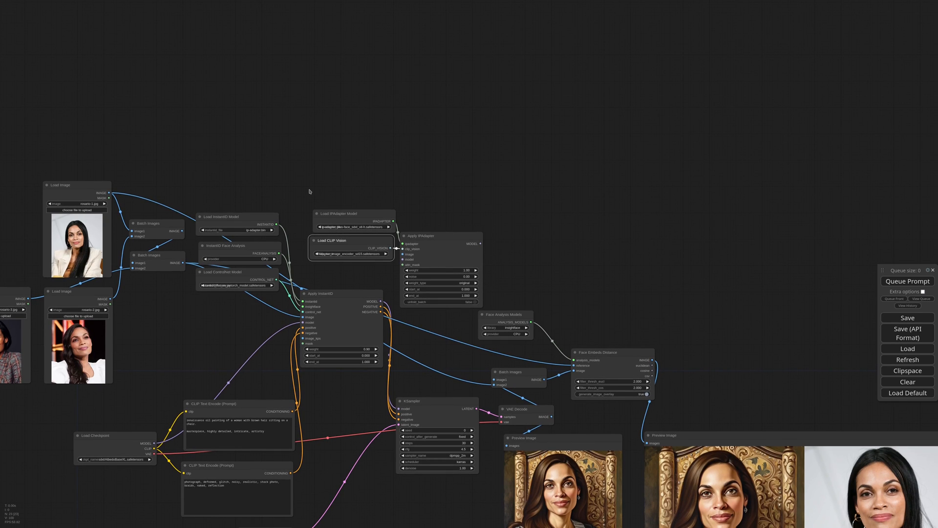
Step: Add Image Crop, Prepare Image For Clip Vision and Apply IPAdapter at weight 0.6, end_at 0.3, and queue
double_click(310, 191)
text(.)
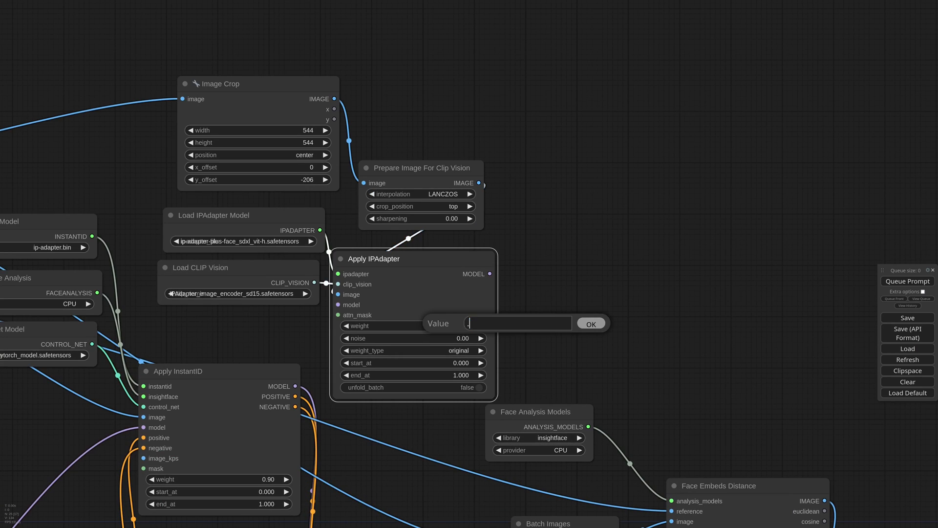
click(590, 323)
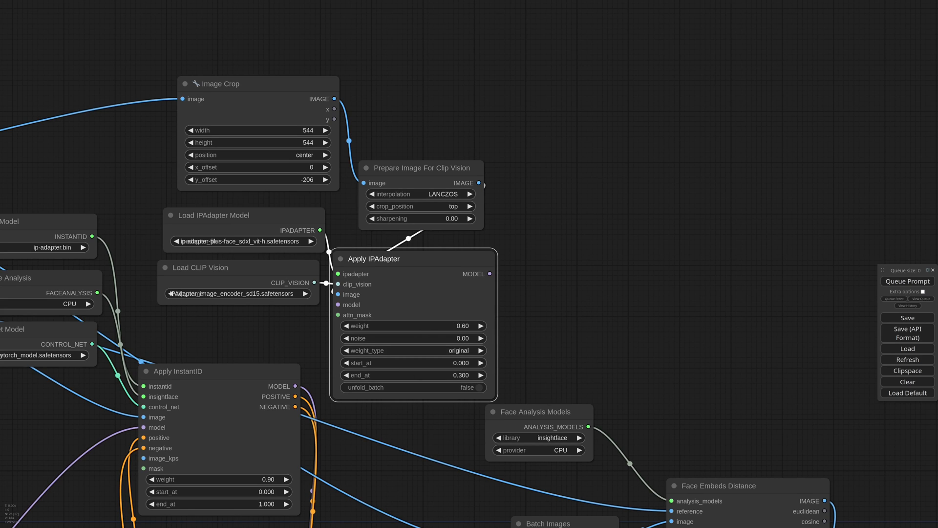
mouse_move(527, 339)
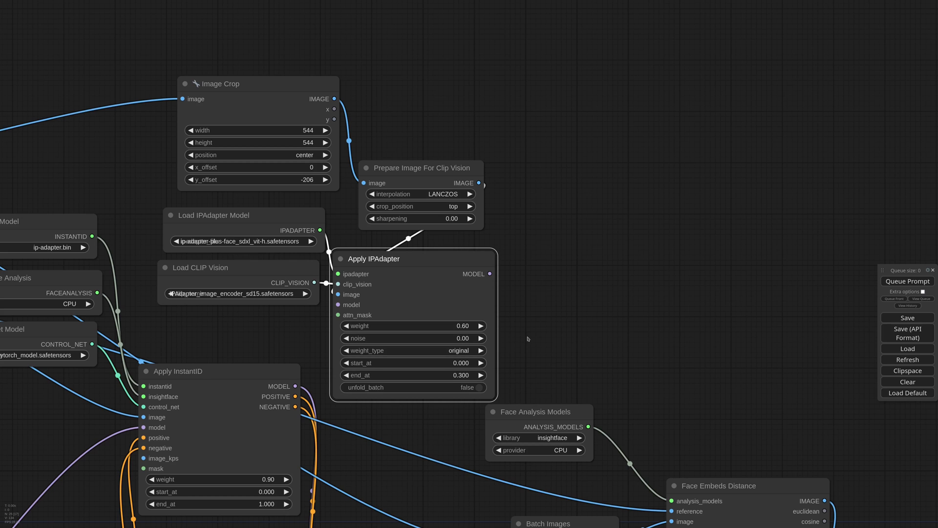
scroll(down, 3)
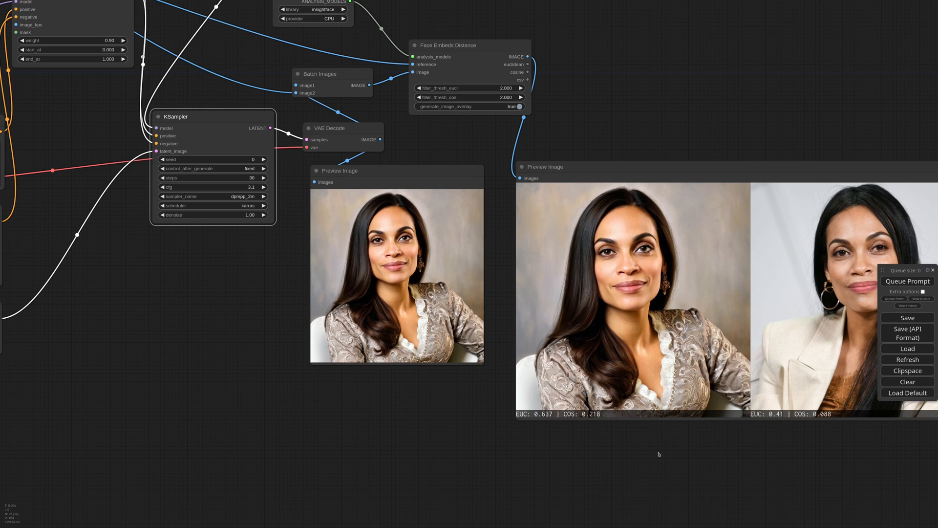
Step: Paint out the portrait's face in MaskEditor and save the mask to a new image node
right_click(395, 281)
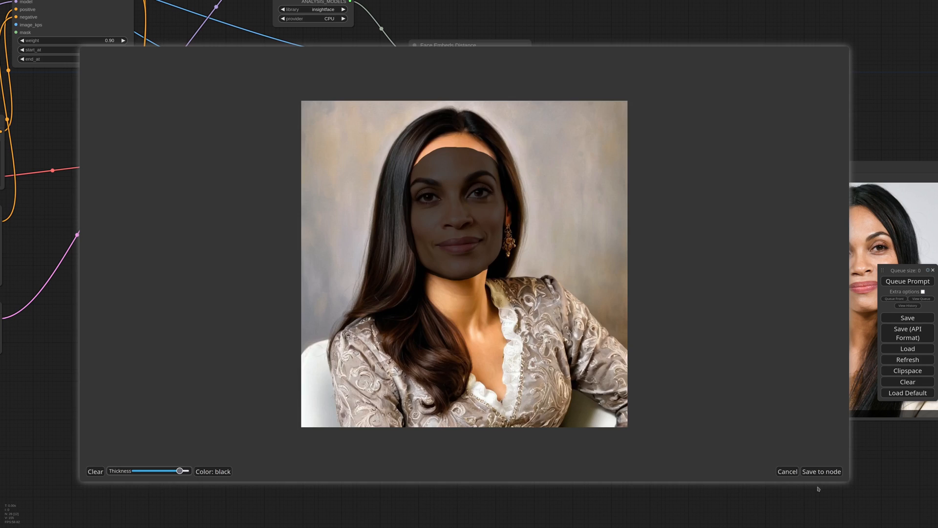
click(821, 471)
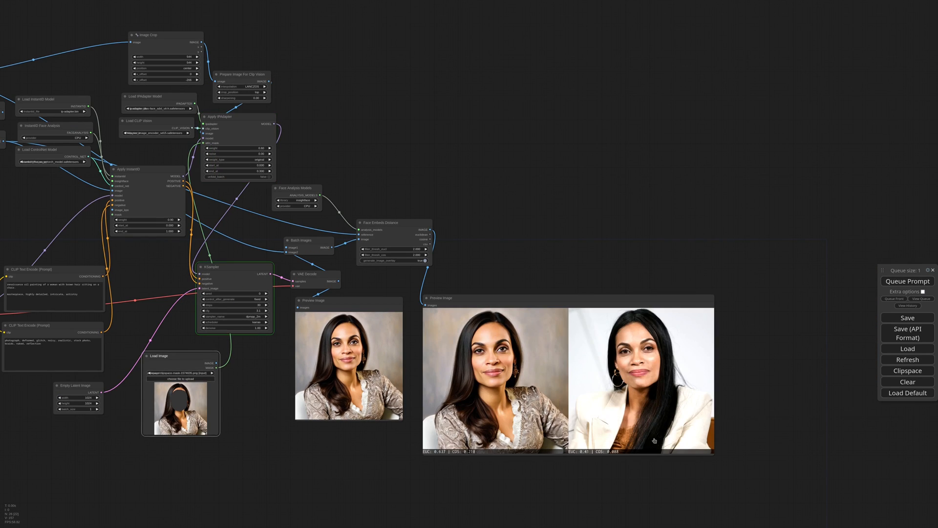
Step: Feed the Load Image MASK into Apply IPAdapter attn_mask and queue, then prompt 'woman with red hair'
click(906, 280)
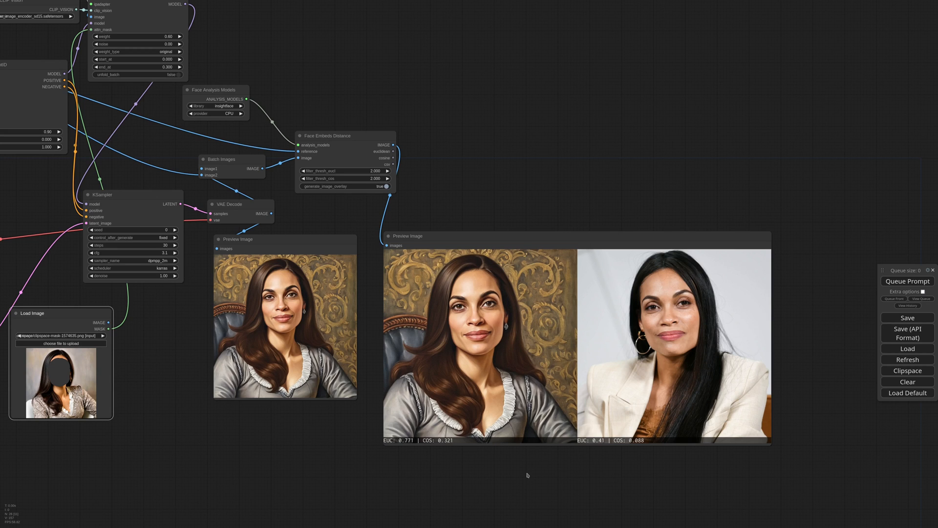
mouse_move(577, 476)
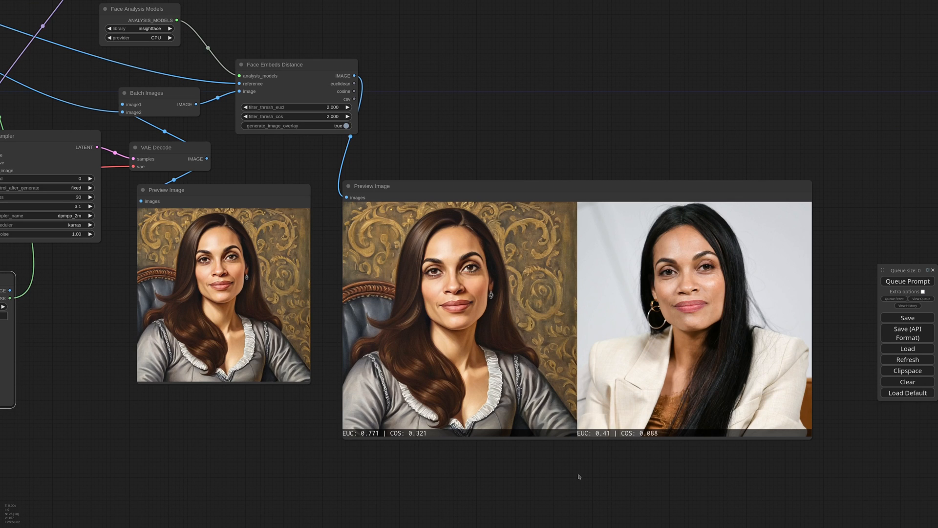
mouse_move(332, 444)
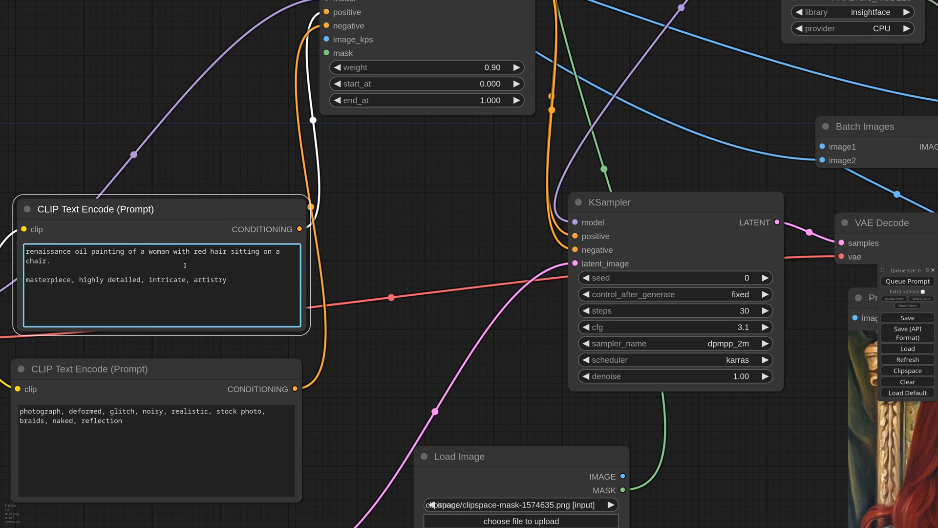
Step: Add 'Puerto Rican' to the positive prompt and queue several red-haired variations scored against the reference
text(Puerto Rican)
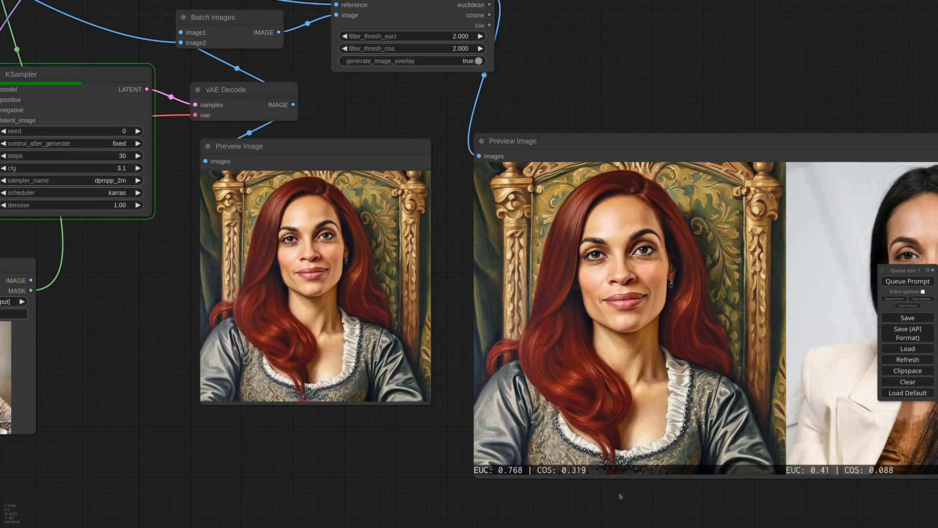
click(907, 281)
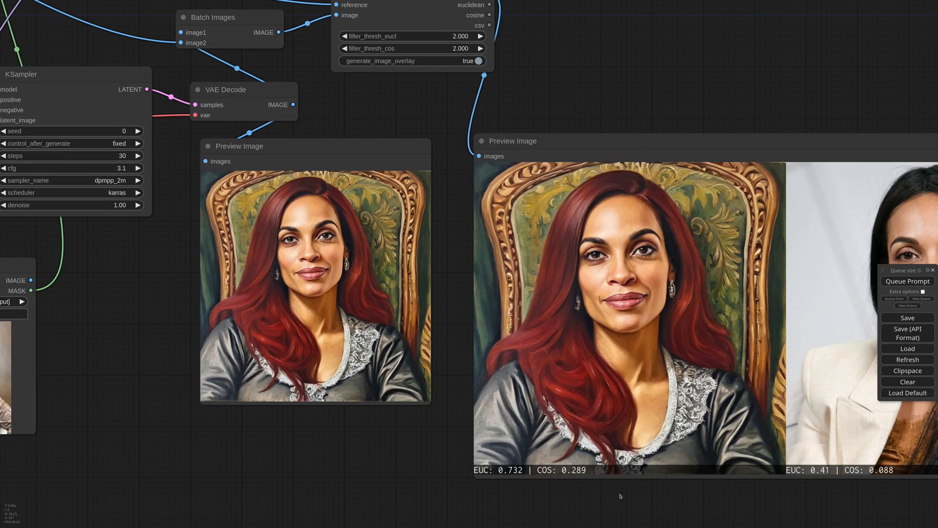
mouse_move(181, 384)
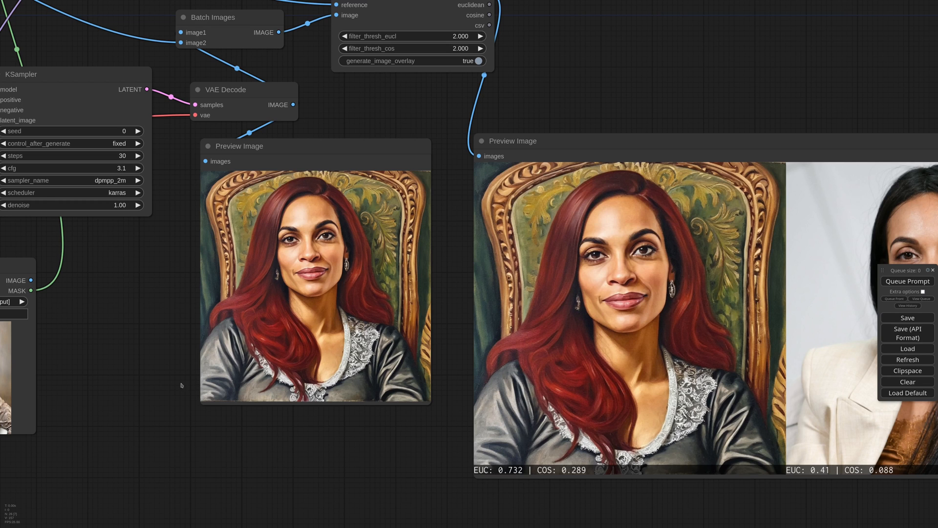
scroll(down, 3)
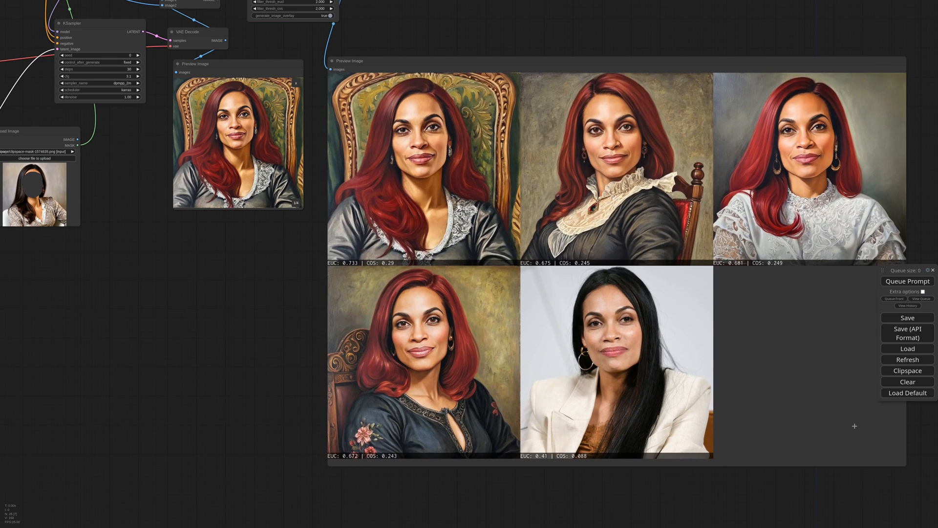
click(419, 359)
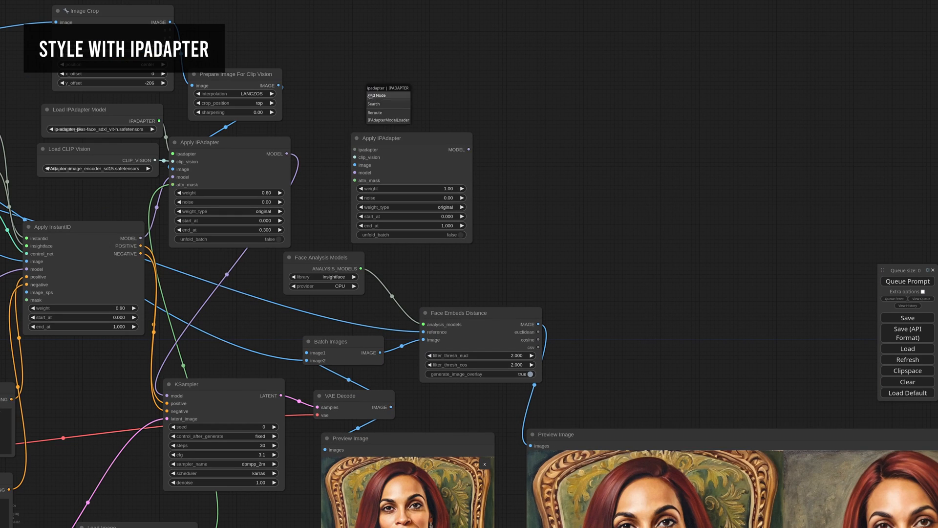
Step: Add a Load IPAdapter Model node set to the plus SDXL IPAdapter model
click(388, 119)
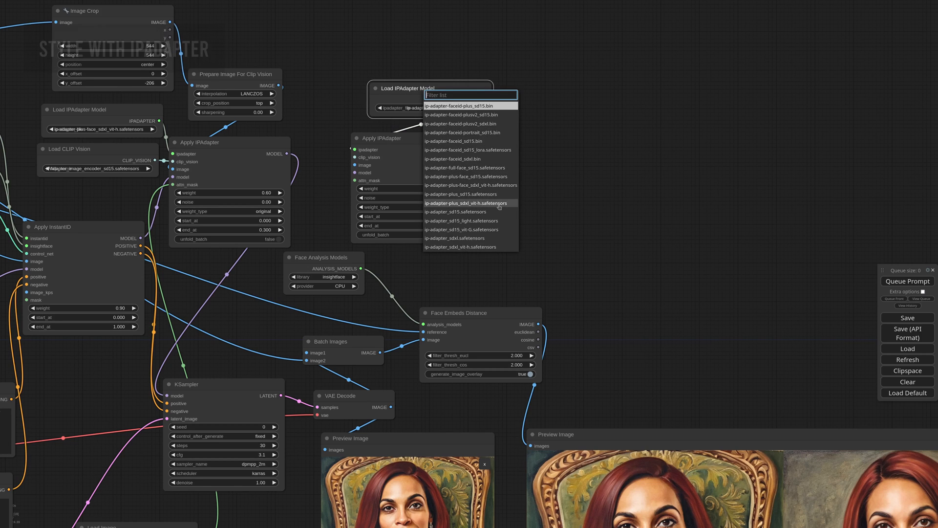
click(465, 203)
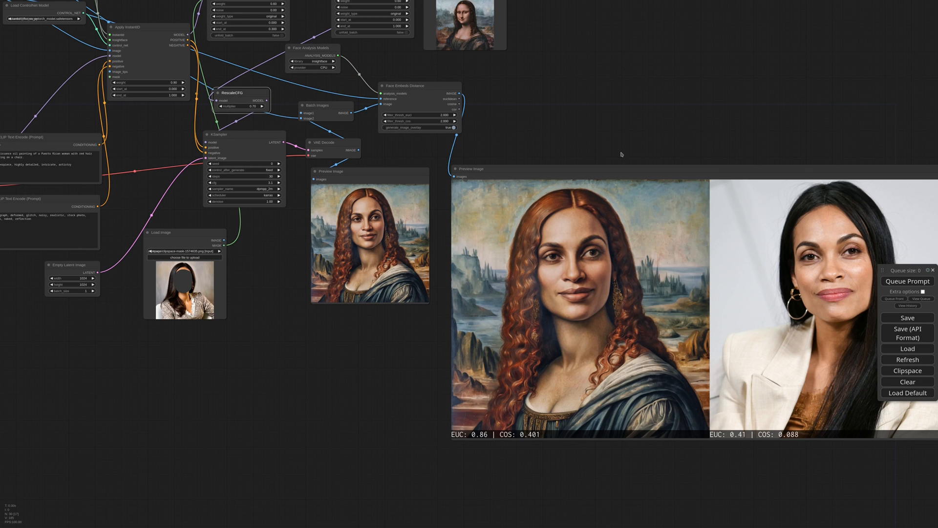
mouse_move(555, 467)
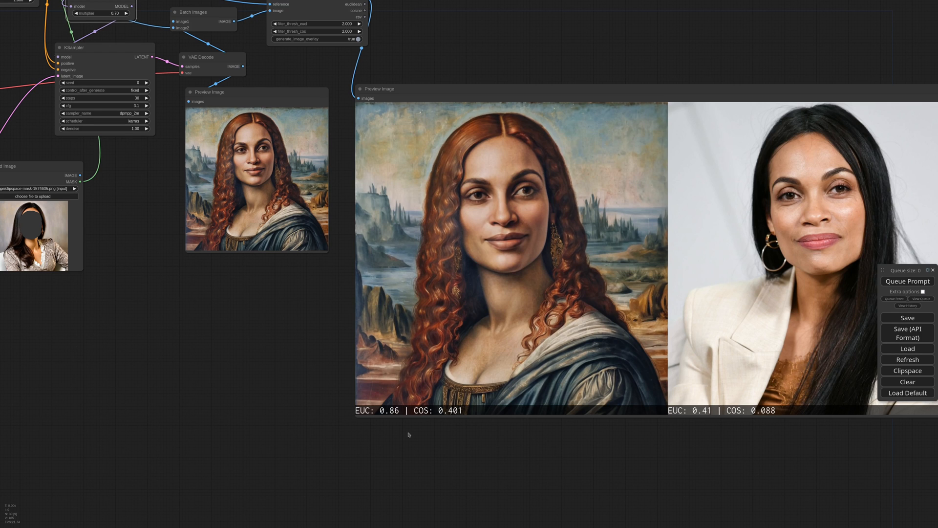
mouse_move(100, 300)
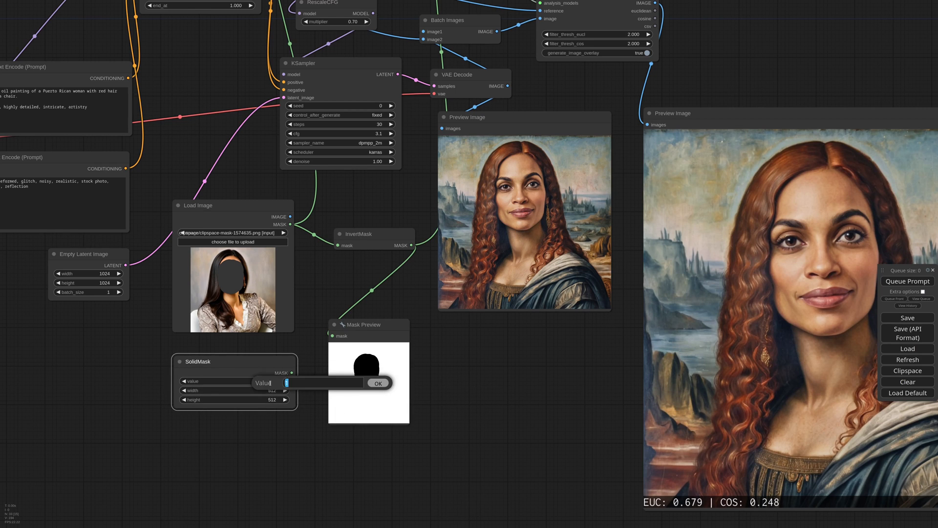
Step: Confirm the solid mask value before rerunning the Mona Lisa workflow
click(377, 382)
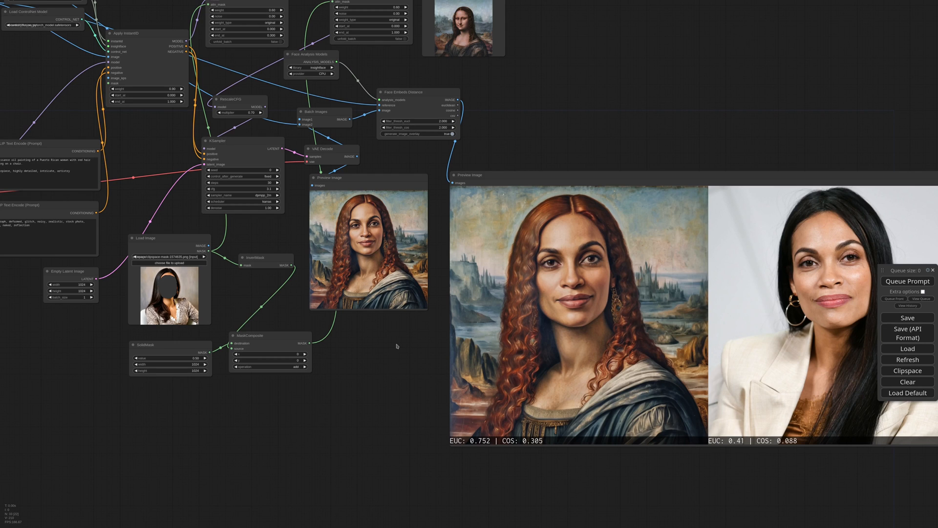
mouse_move(364, 390)
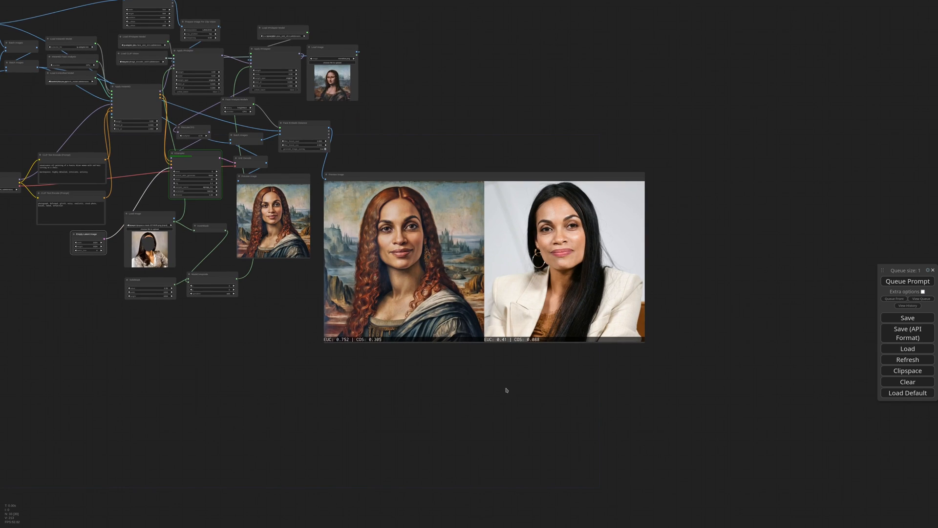
Step: Review the comic positive prompt and queue a batch of four superhero portraits
click(907, 282)
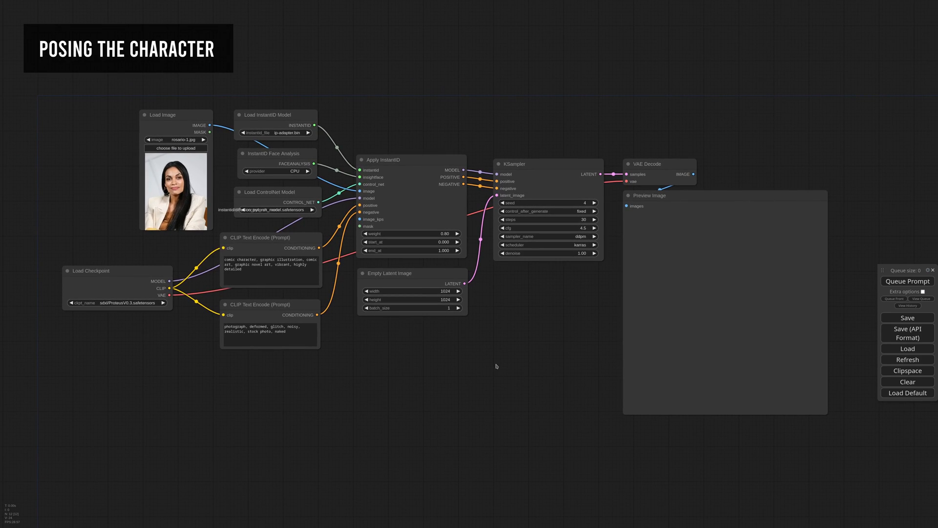
mouse_move(515, 357)
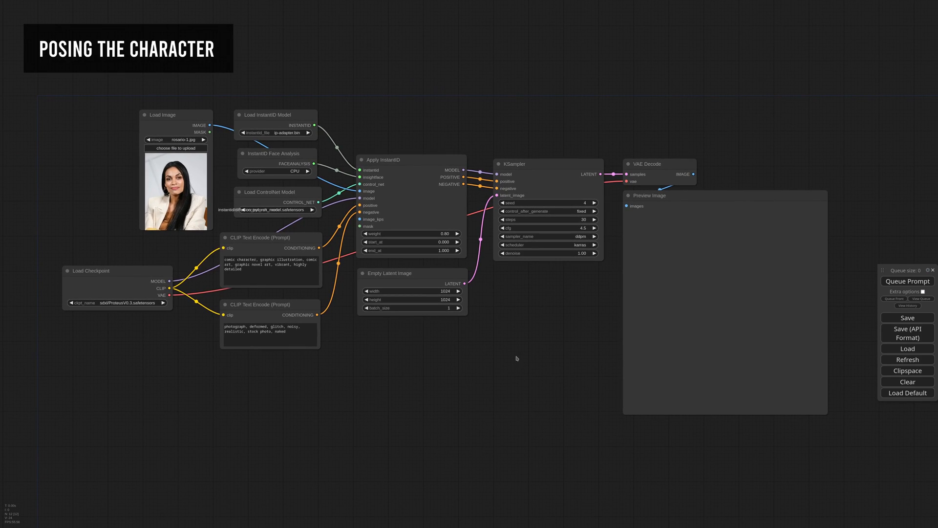
scroll(up, 3)
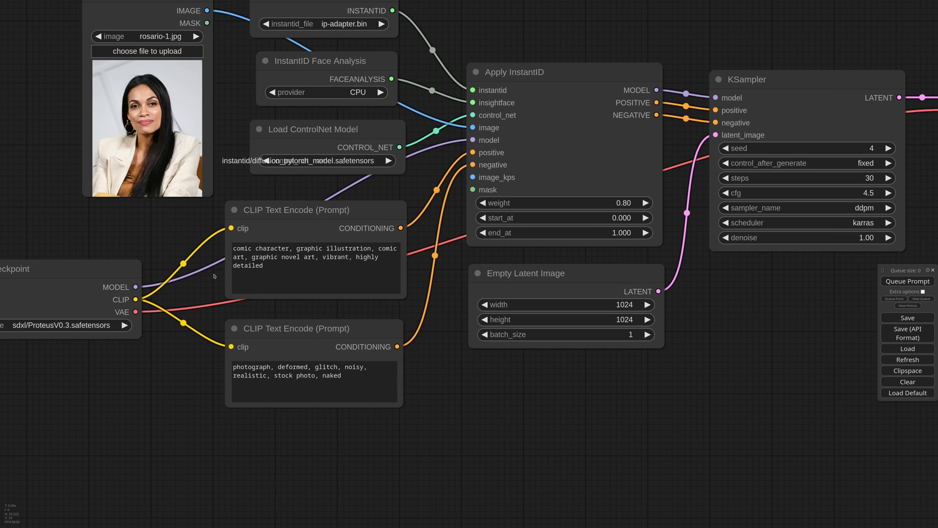
triple_click(313, 257)
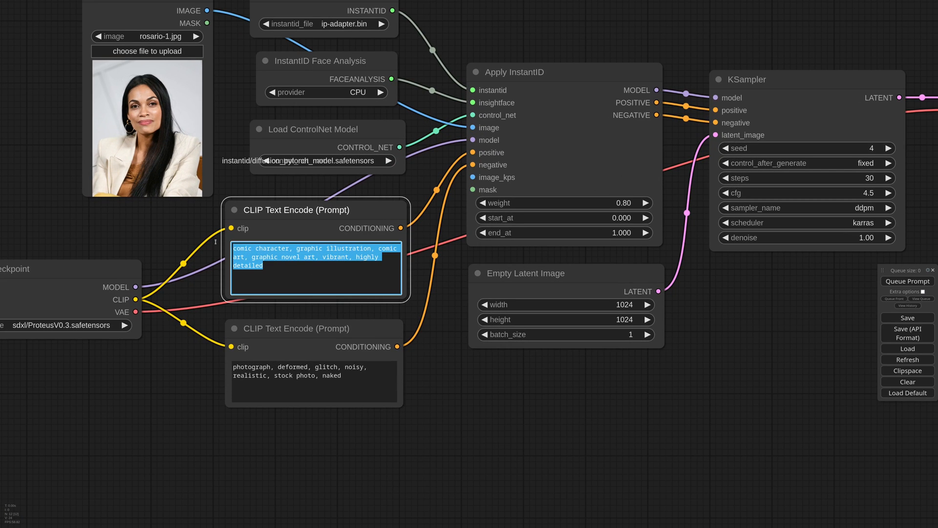
click(424, 347)
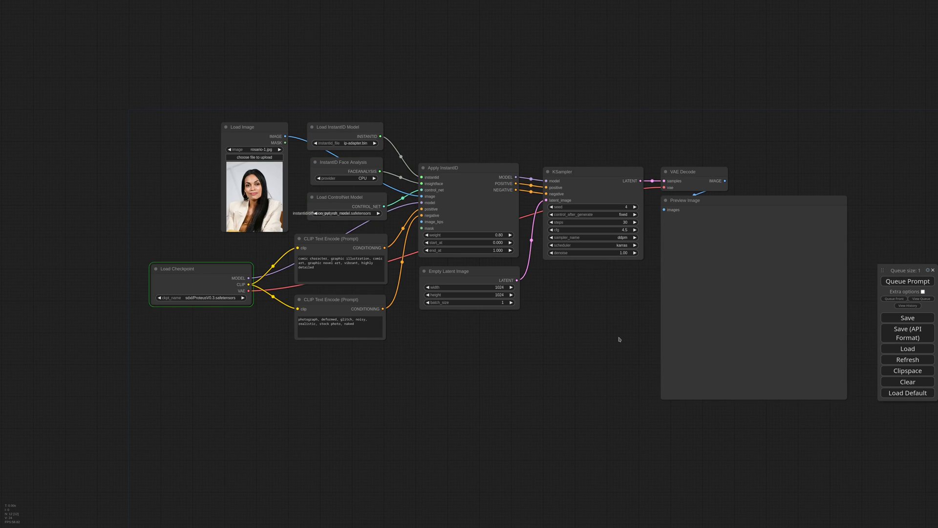
click(906, 282)
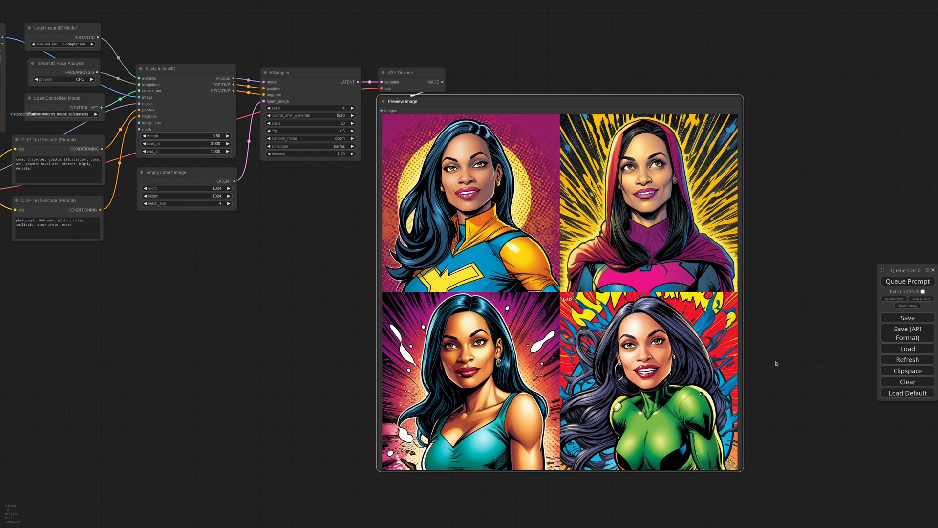
mouse_move(191, 262)
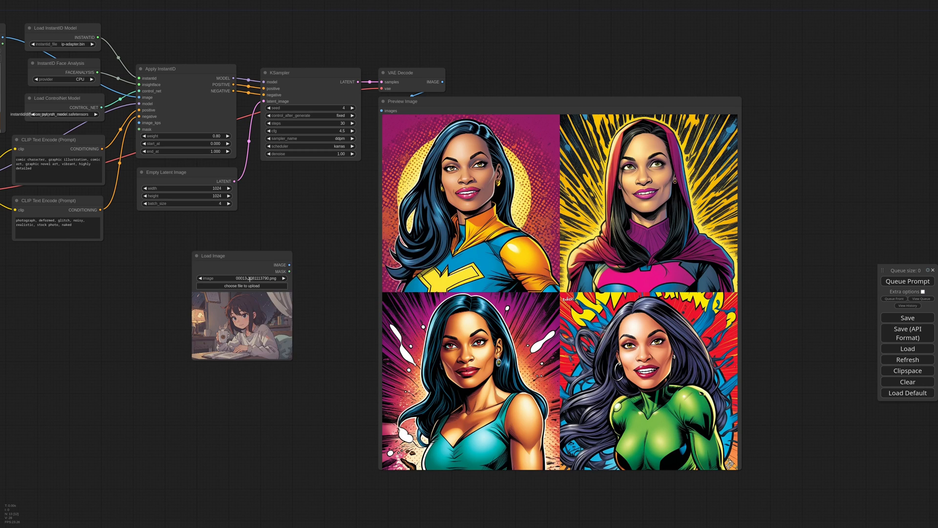
Step: Load the seated woman photo as pose reference and generate the 960×1280 hero batch
click(242, 277)
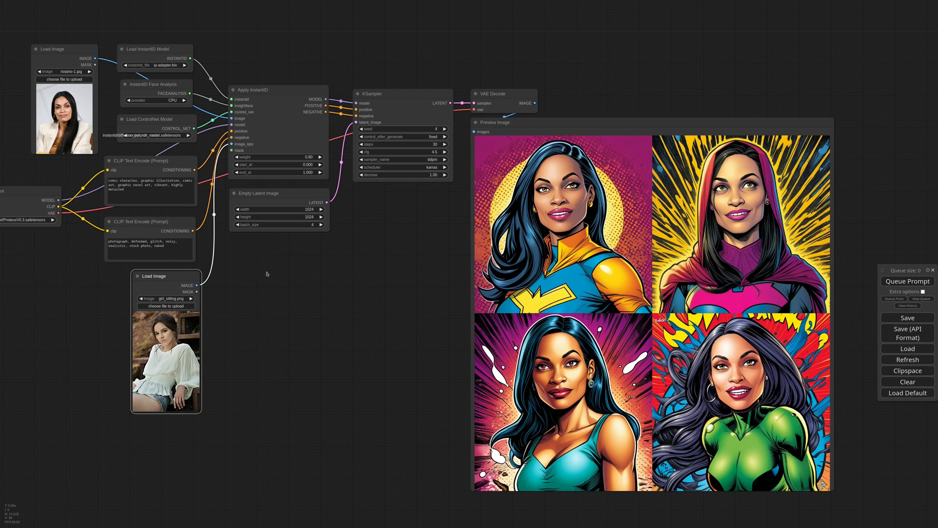
mouse_move(267, 274)
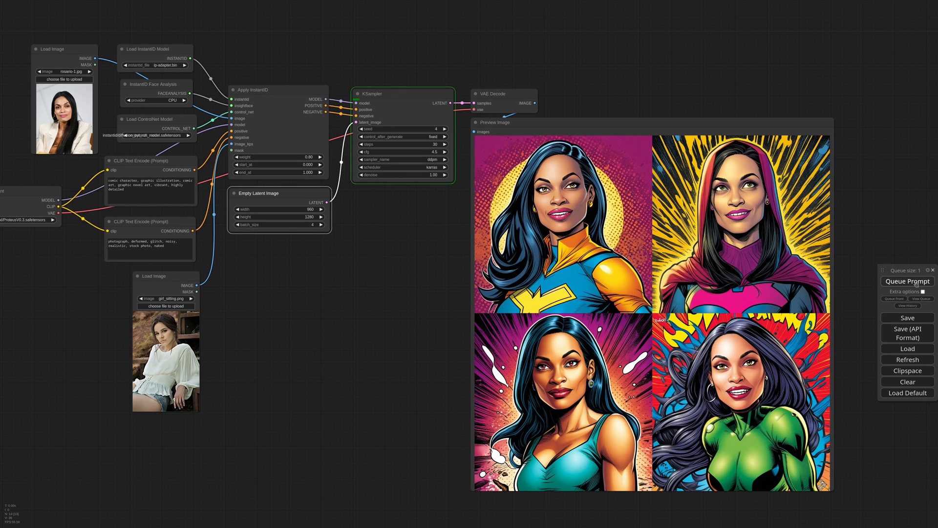
click(907, 280)
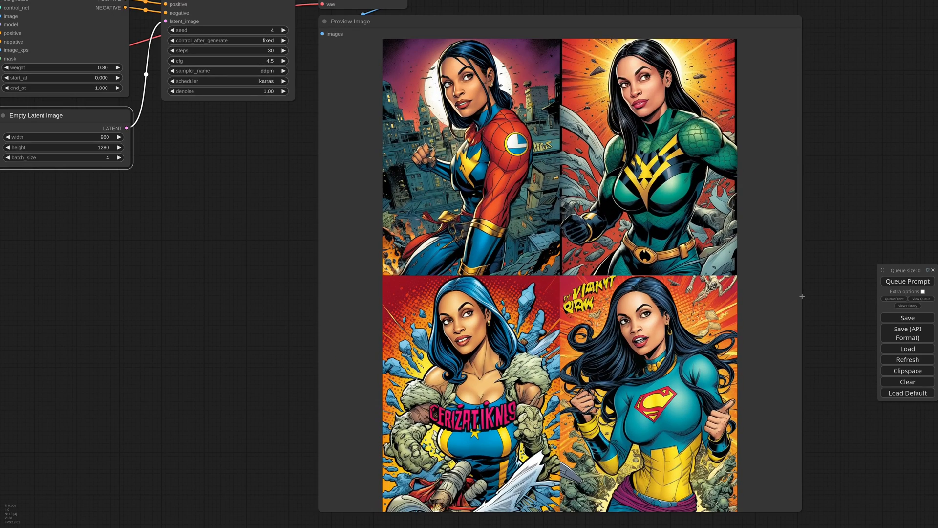
mouse_move(782, 305)
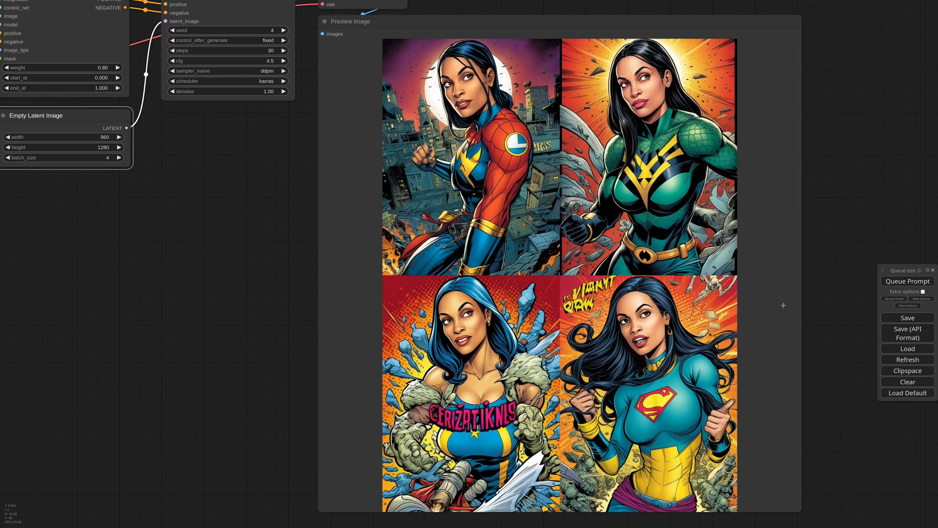
scroll(down, 3)
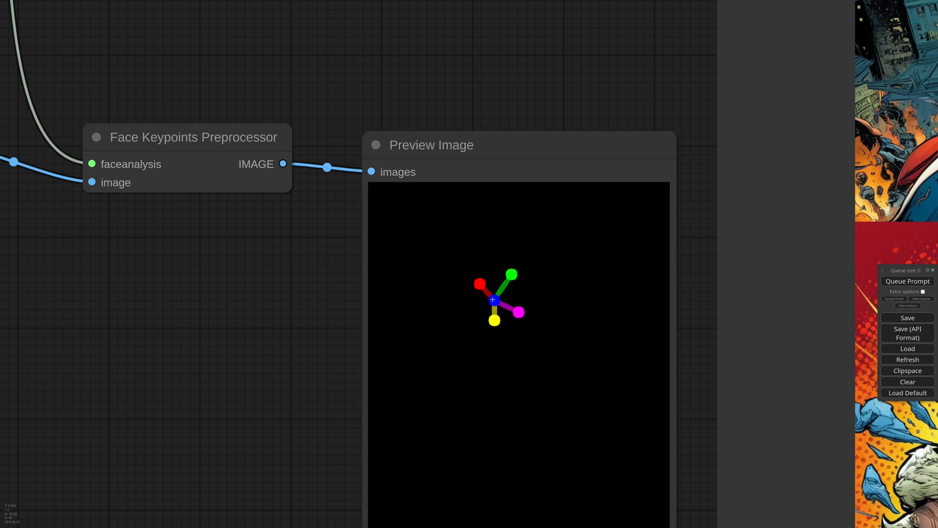
mouse_move(519, 299)
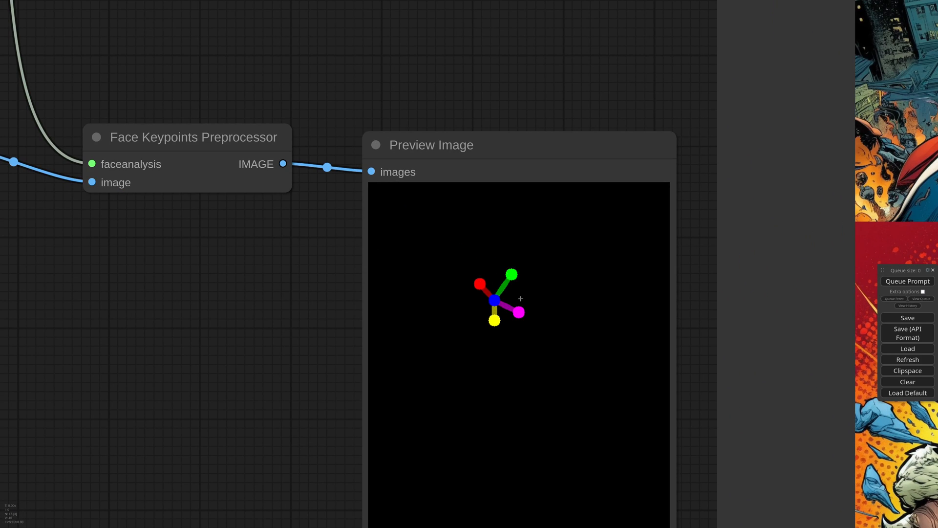
mouse_move(517, 322)
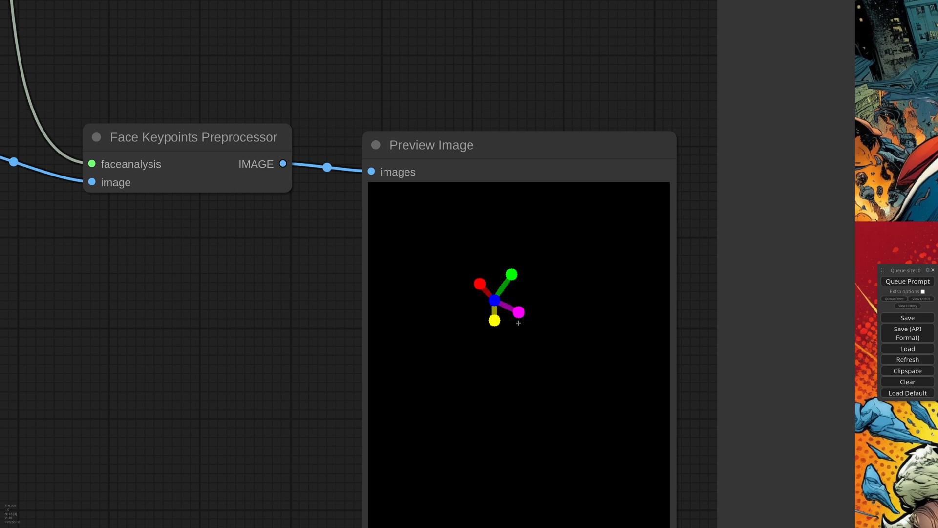
Step: Add an Apply ControlNet (Advanced) node after the face keypoints preview
scroll(down, 3)
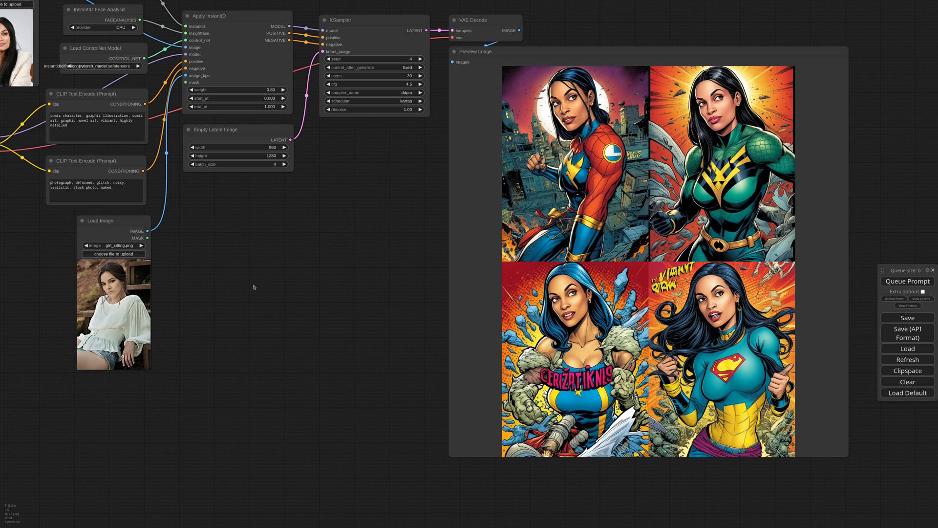
mouse_move(260, 284)
text(control)
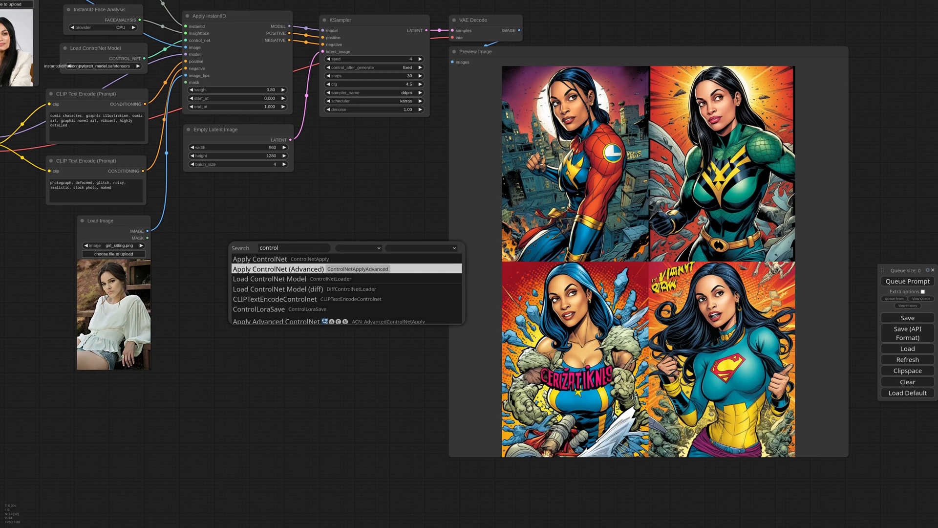
click(278, 269)
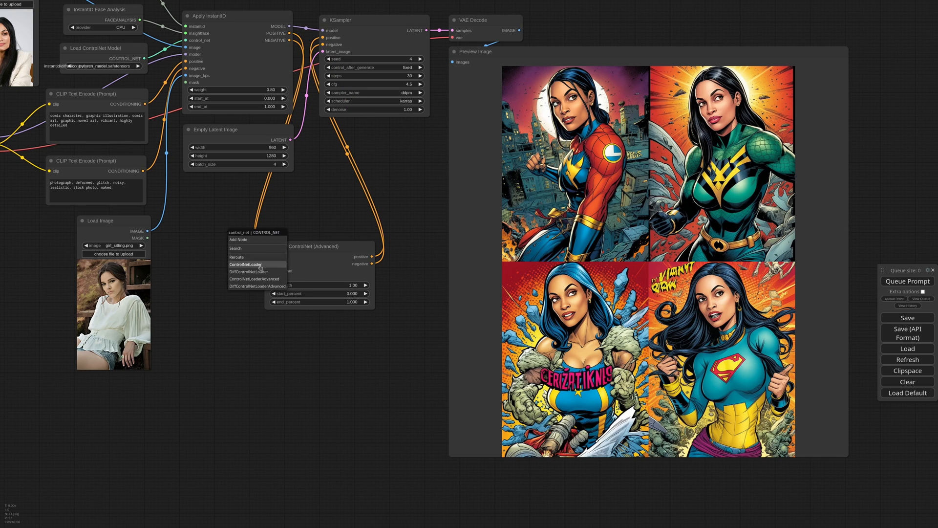
Step: Wire a depth ControlNet loader and Zoe Depth Anything preprocessor at resolution 960, with adjusted strength
click(244, 263)
text(depth)
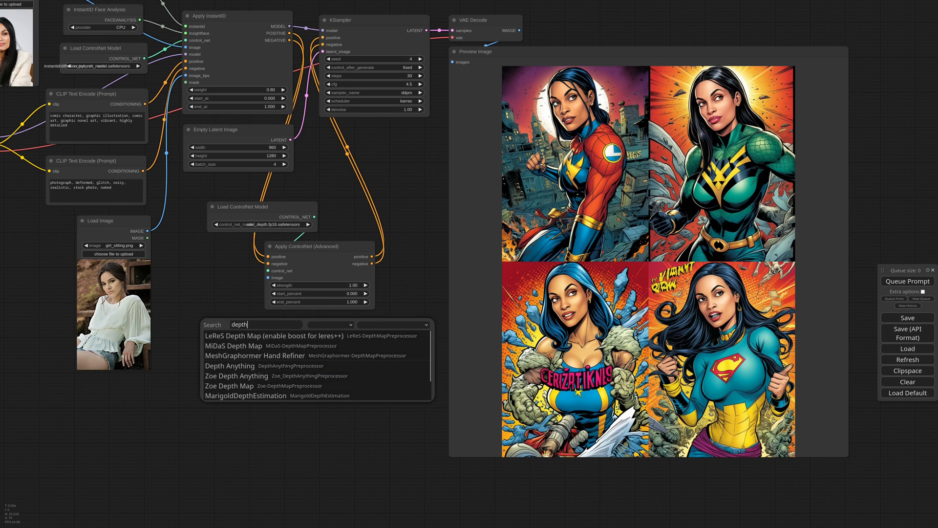
click(237, 375)
text(960)
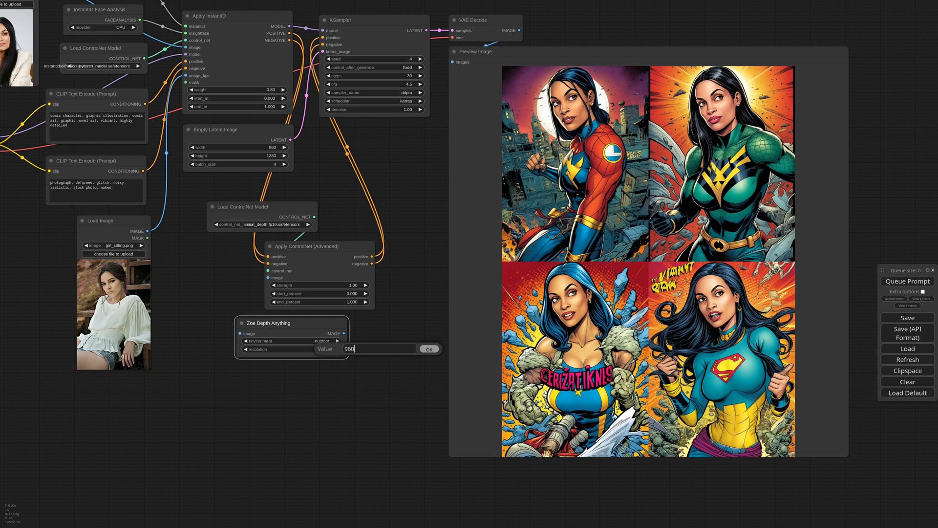
click(429, 349)
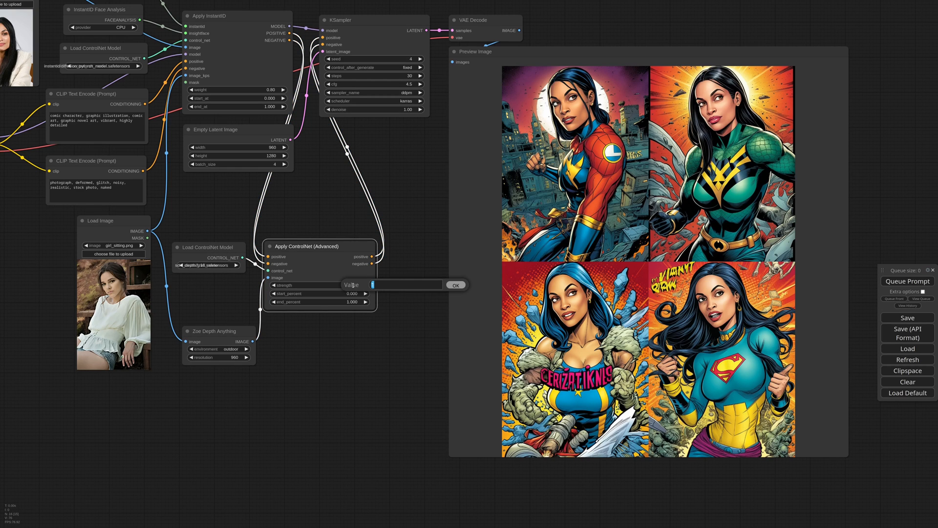
click(457, 284)
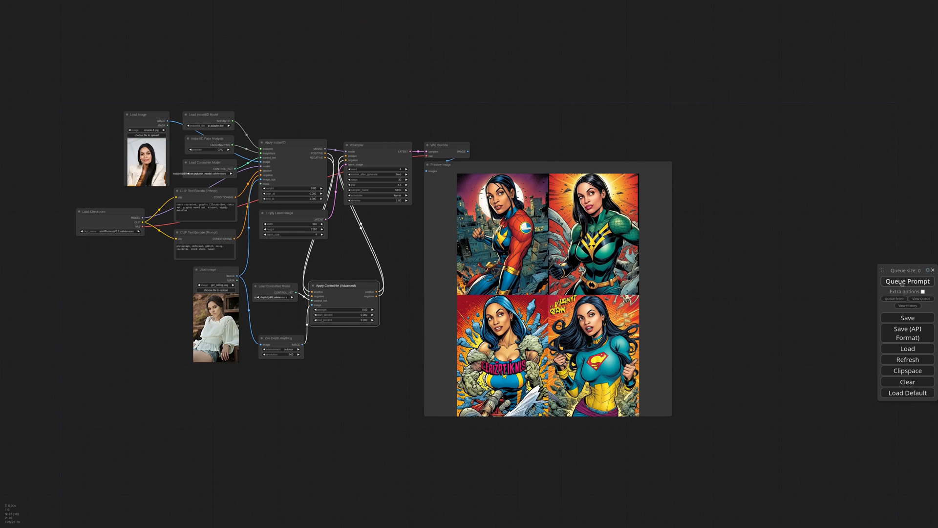
Step: Queue the depth-guided posed generation and load the basic InstantID workflow
click(907, 281)
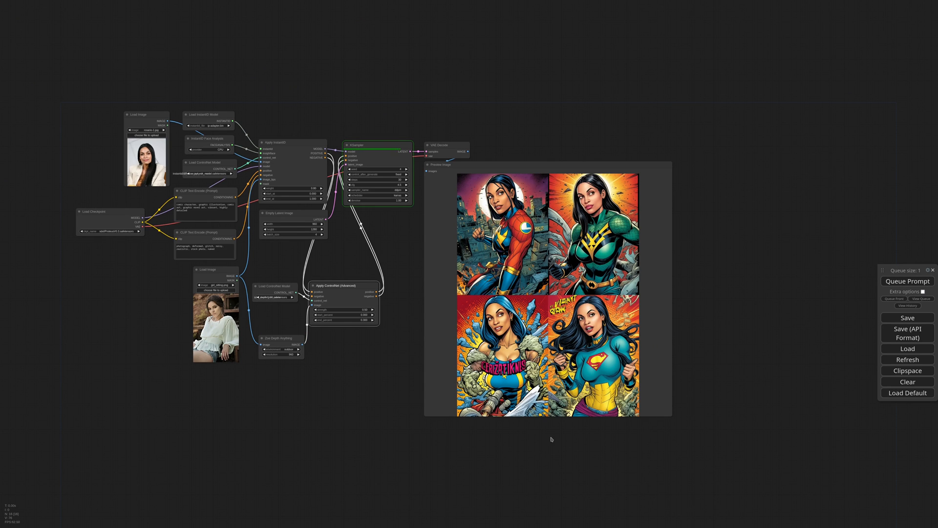
click(906, 281)
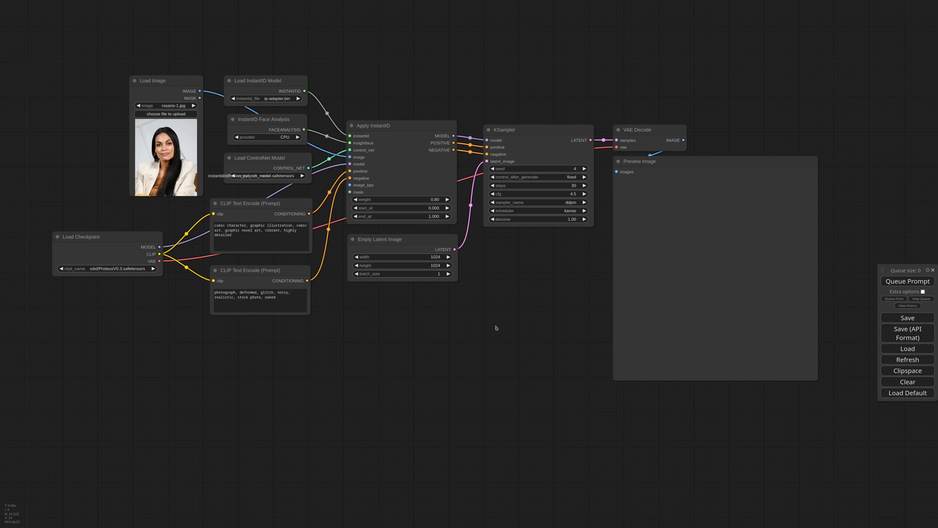
mouse_move(507, 295)
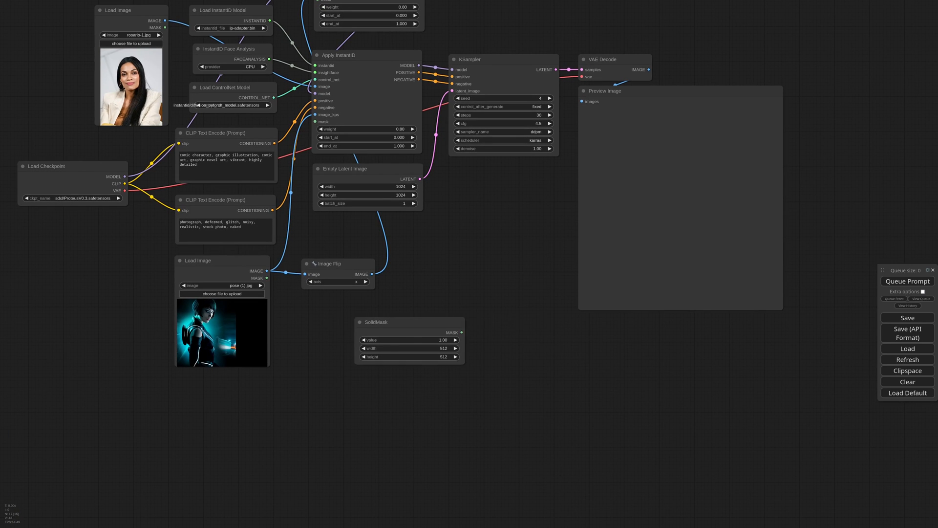
Step: Set the SolidMask value and 1152×896 size, then add the composite mask
double_click(408, 348)
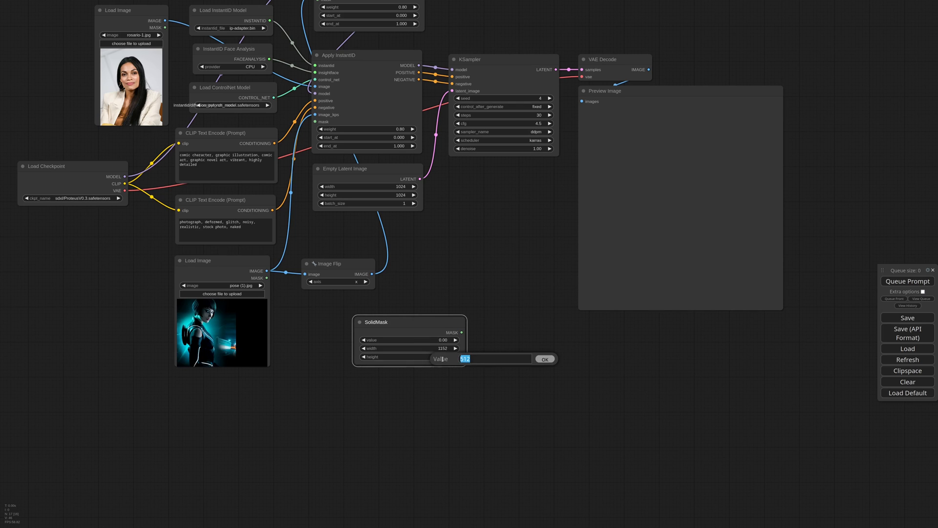
click(543, 359)
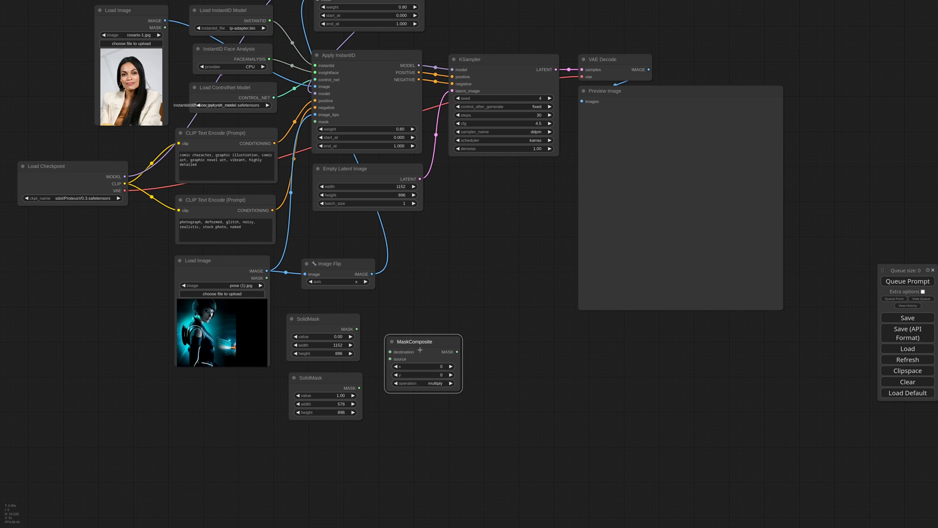
click(433, 383)
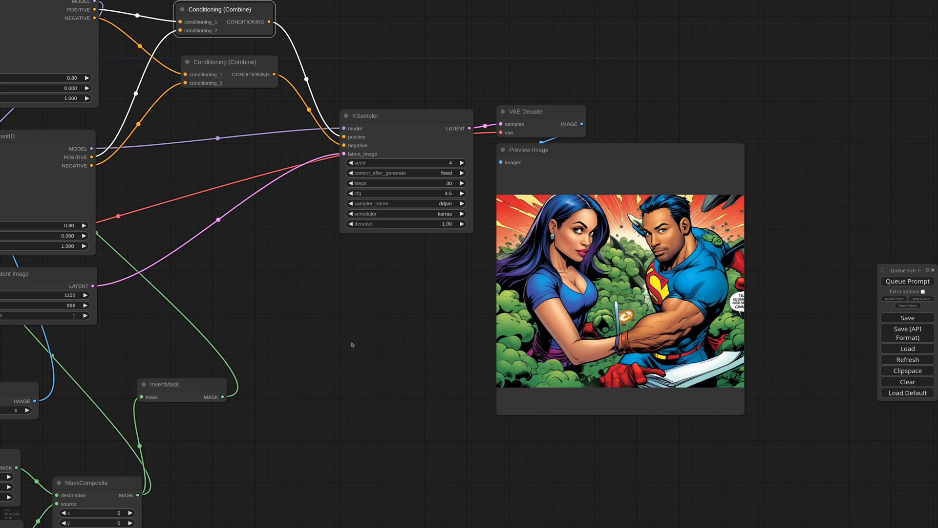
Step: Add 'city skyline in the background' to the positive prompt and regenerate the rooftop scene
scroll(down, 3)
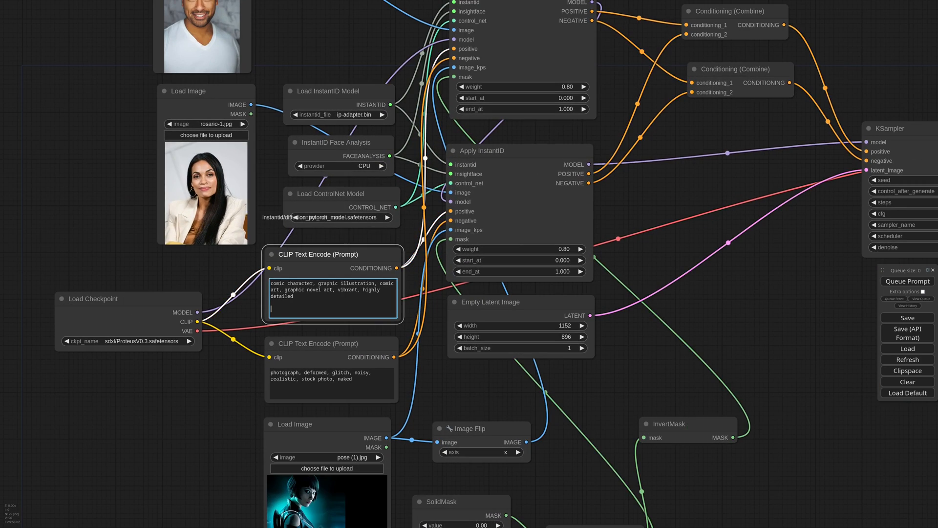
text(city s)
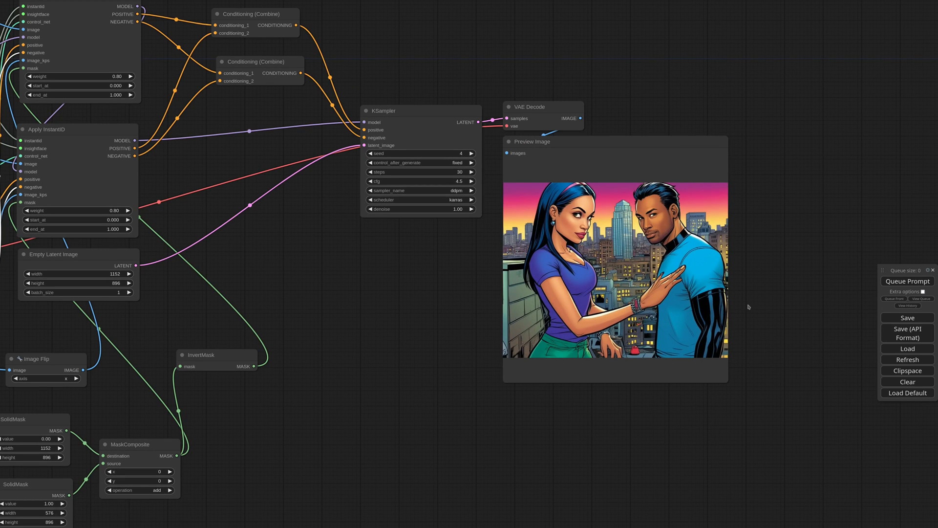
mouse_move(770, 292)
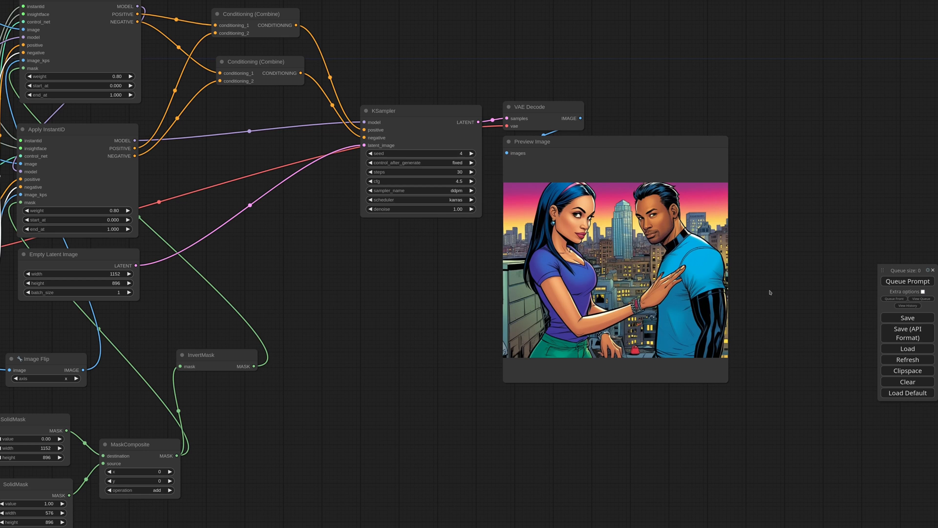
scroll(down, 3)
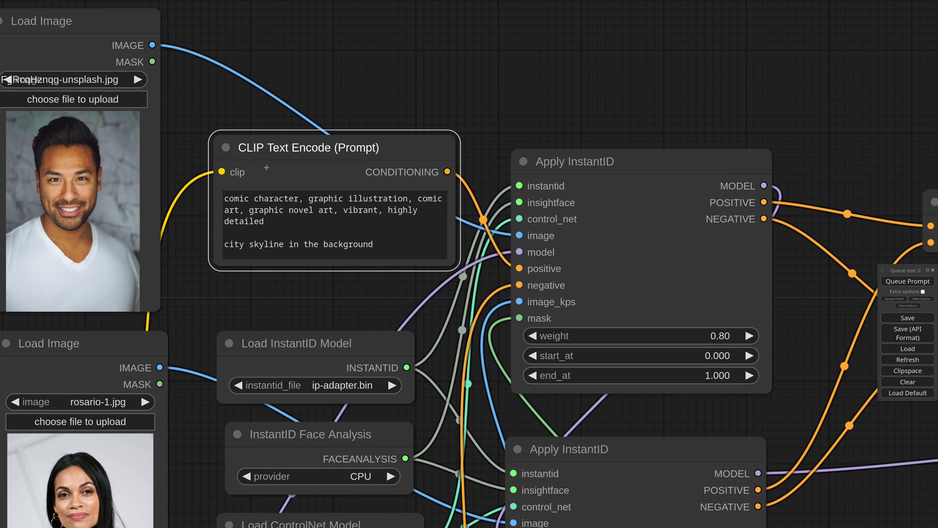
Step: Rewrite the first character prompt as '80s cyberpunk anime character, neonpunk, vivid colors, magenta'
text(80s c)
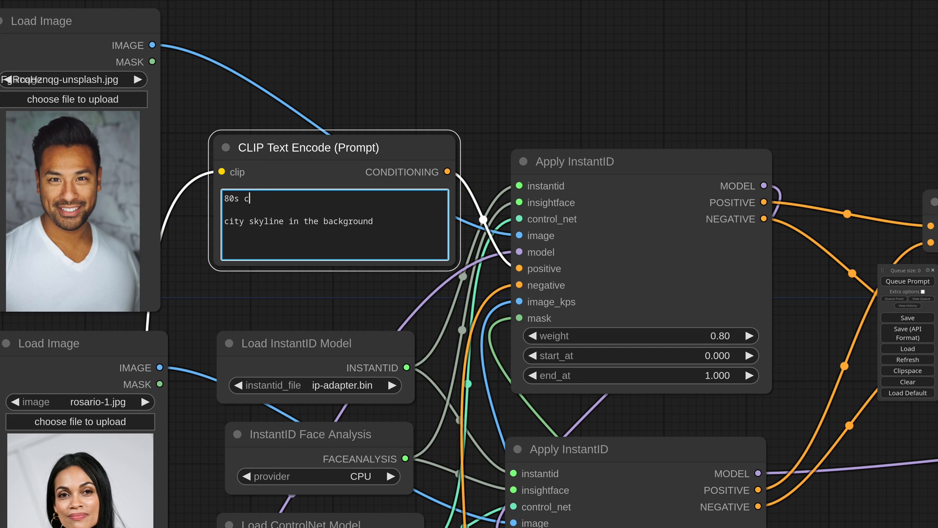
text(yberpunk anime)
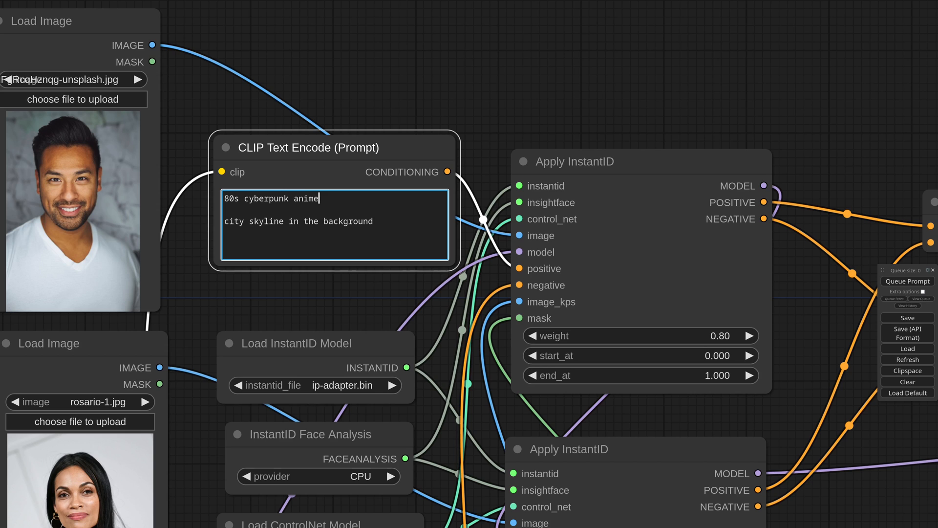
text(character, neonp)
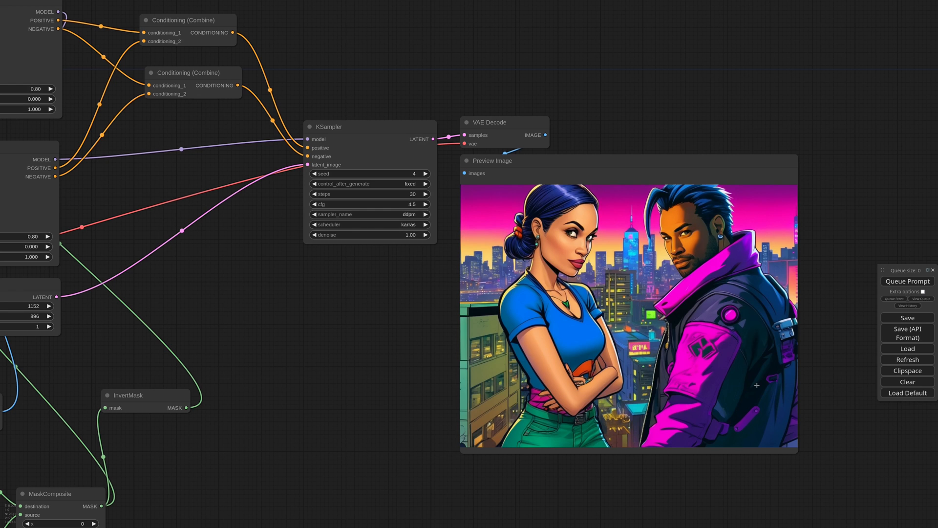
mouse_move(228, 324)
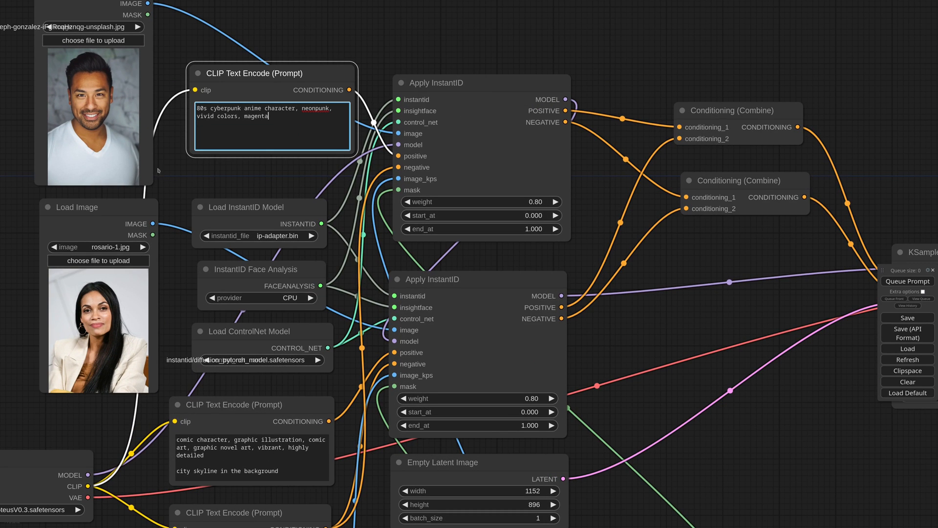
Step: Paint a mask over a character in the Mask Editor and save it to the node
click(251, 457)
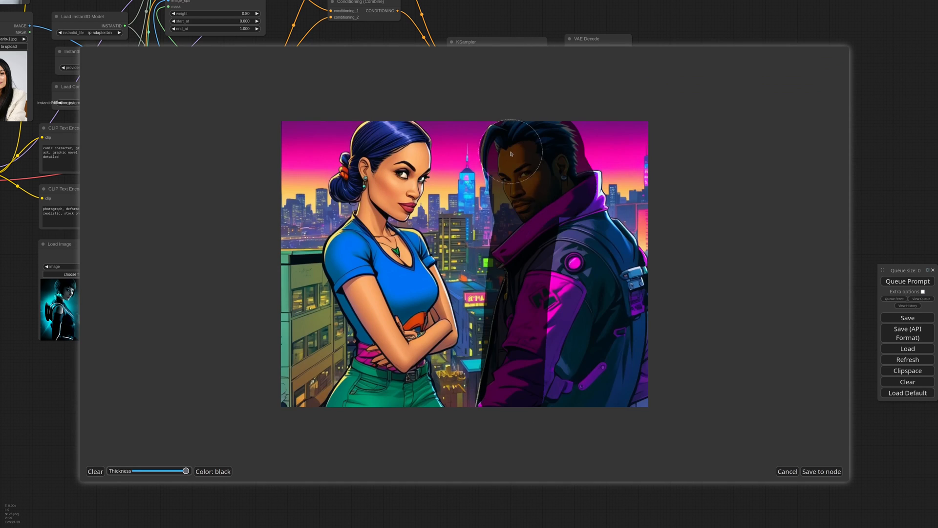
click(788, 471)
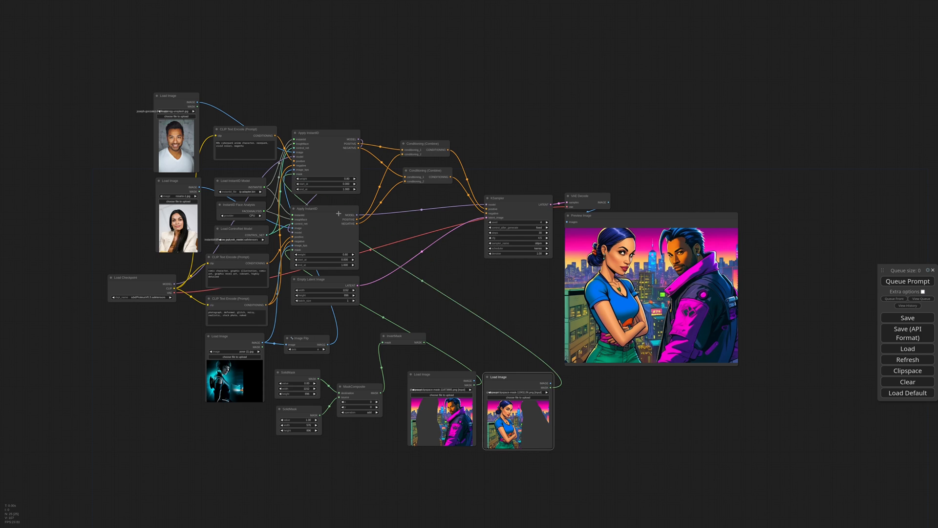
double_click(455, 331)
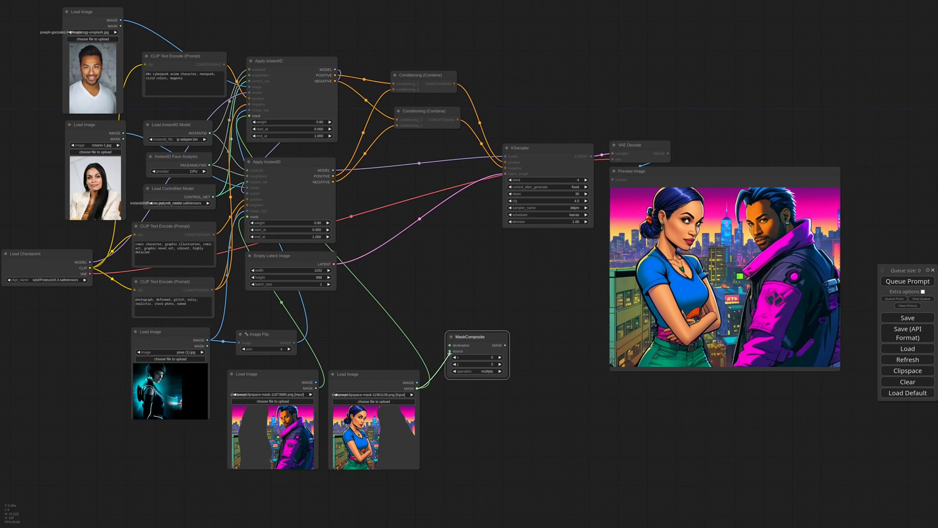
Step: Add InvertMask and restrict the jungle background conditioning to the mask bounds
text(inver)
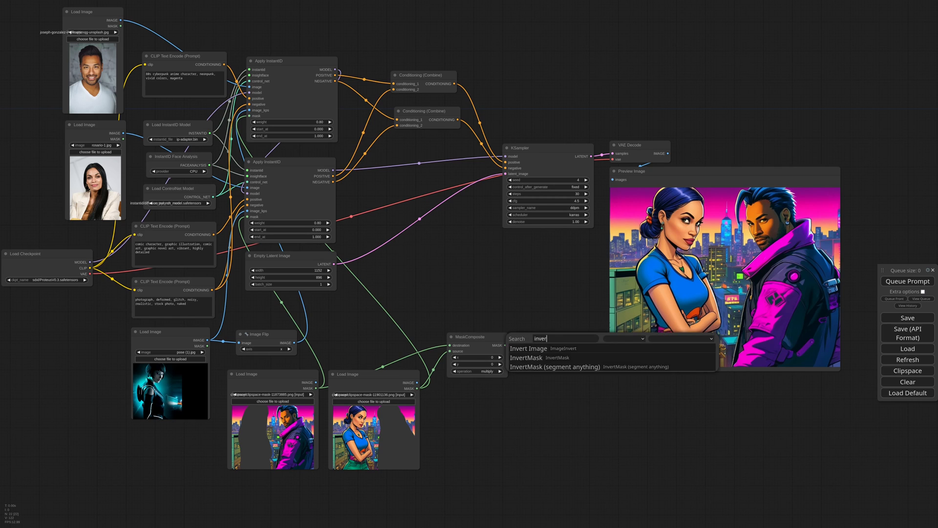
click(526, 358)
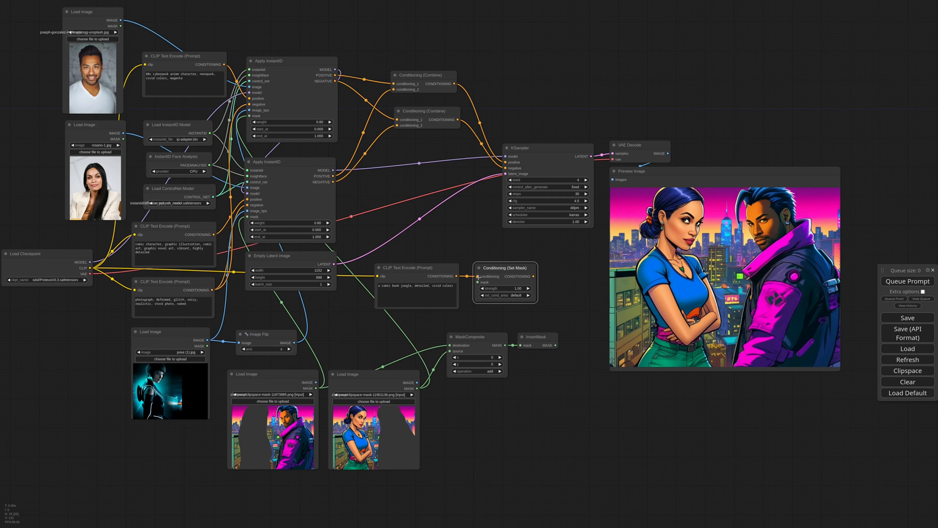
click(504, 287)
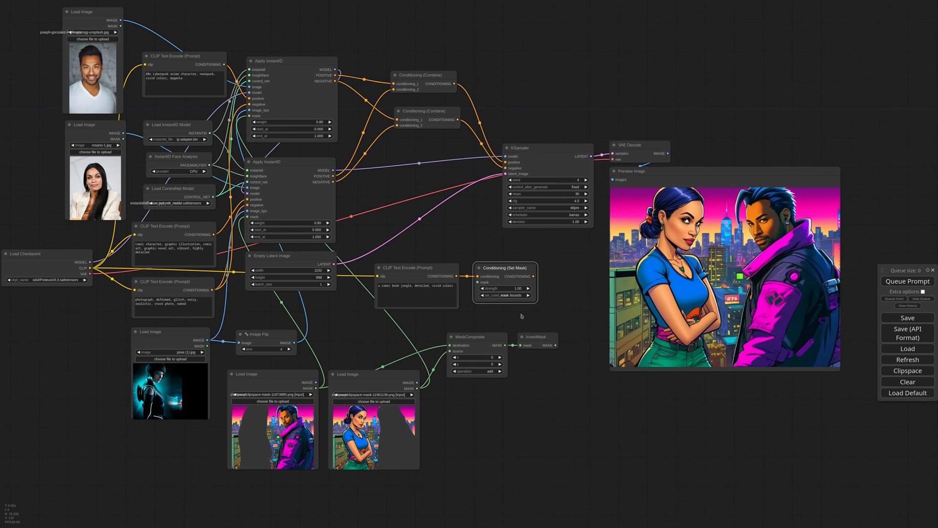
scroll(up, 3)
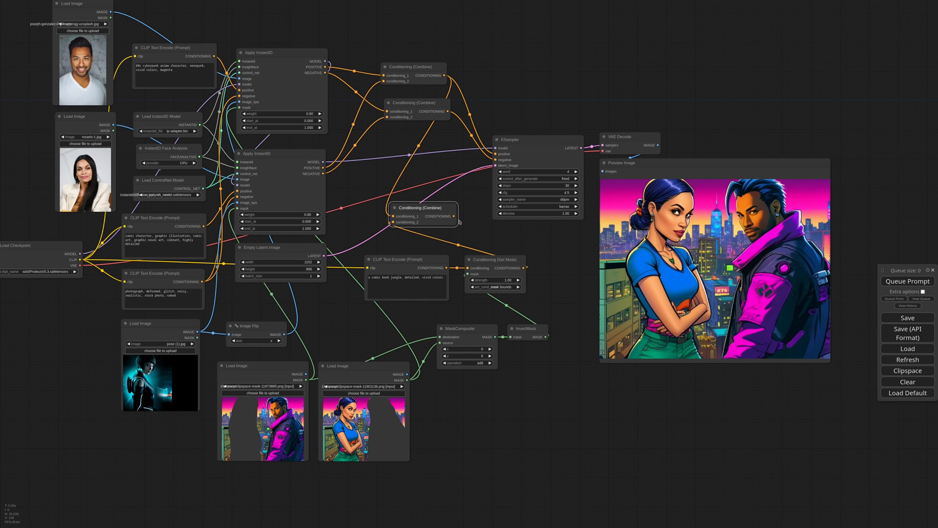
scroll(down, 3)
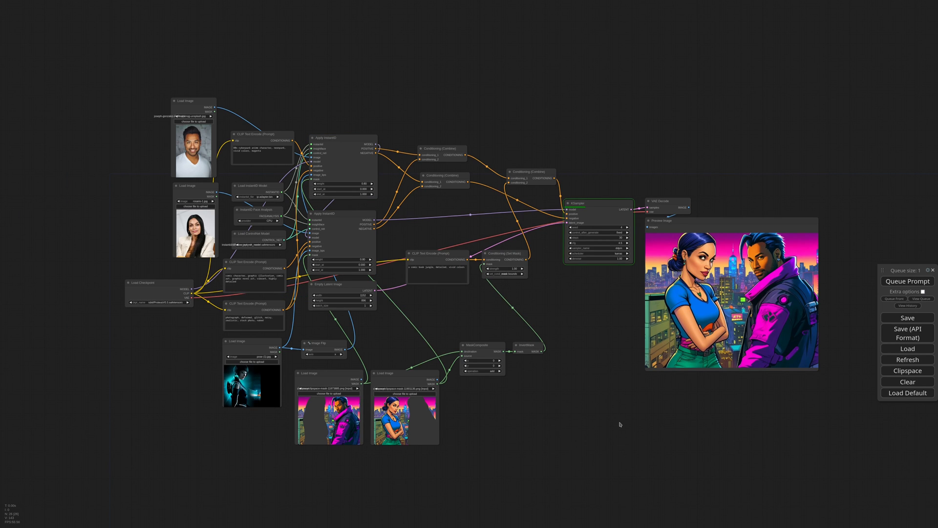
Step: Insert RescaleCFG at multiplier 0.7 before the KSampler and queue two generations
click(906, 281)
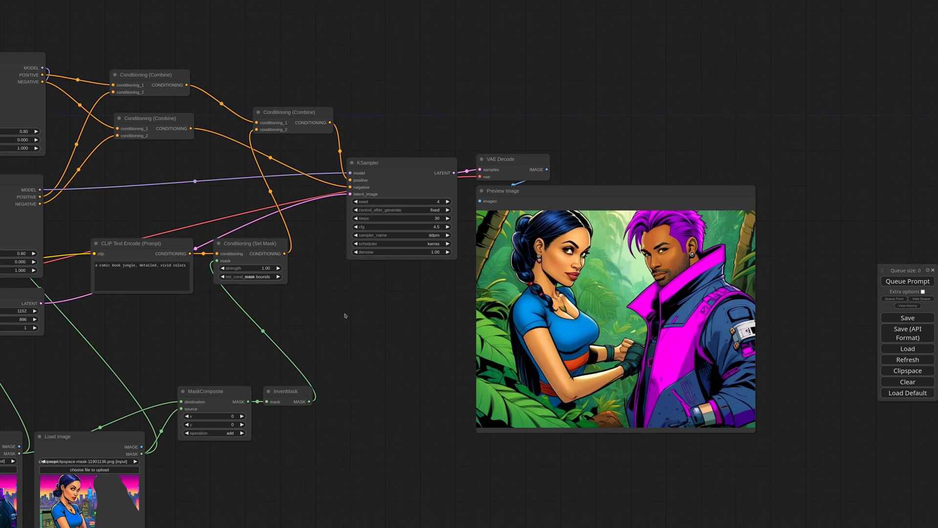
text(res)
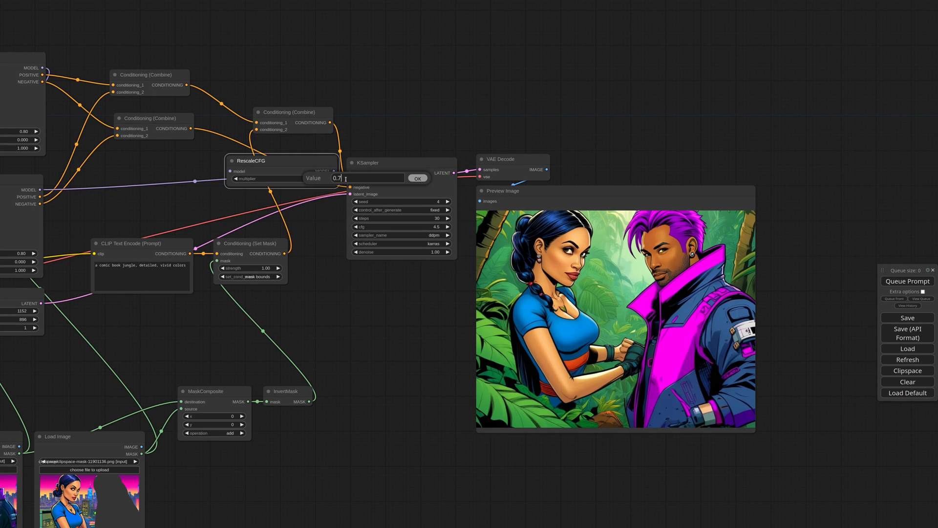
click(417, 178)
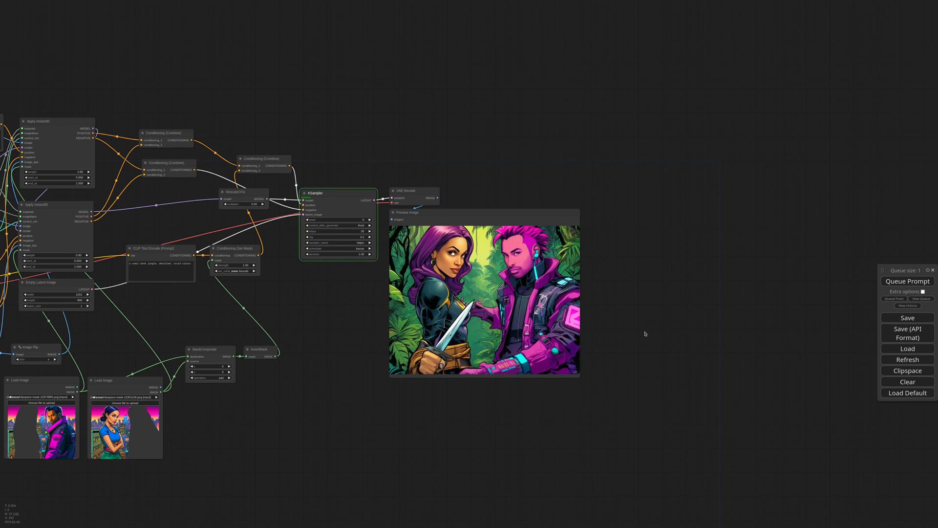
click(906, 281)
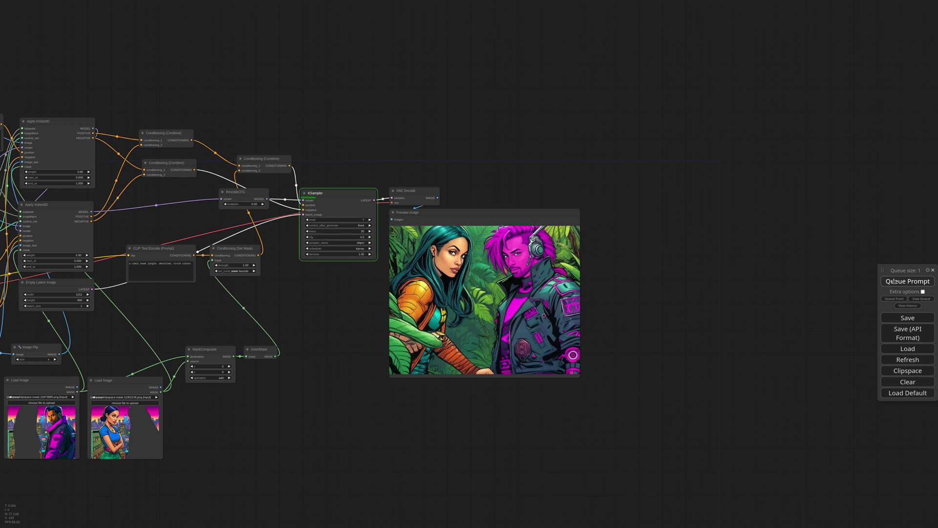
click(907, 281)
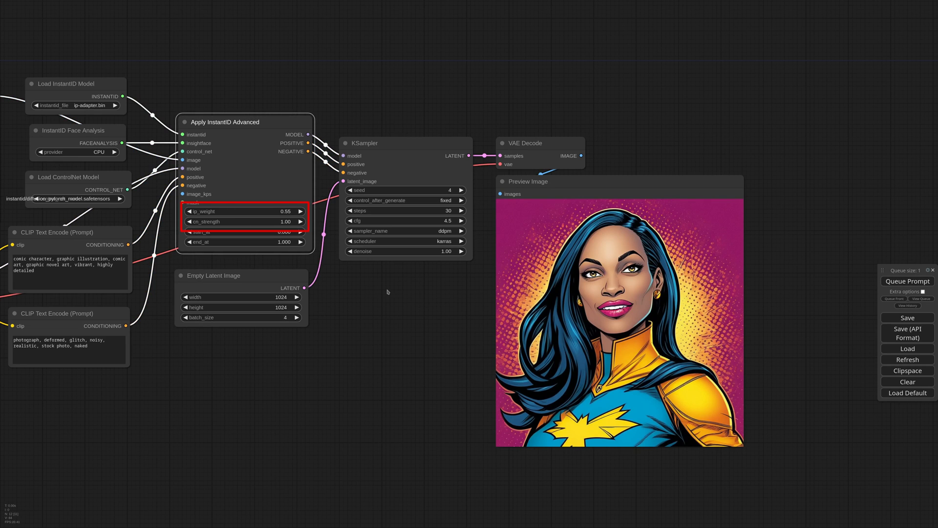
Step: Queue four InstantID Advanced portraits, then lower cn_strength to 0.90 and re-queue with a new seed
click(404, 143)
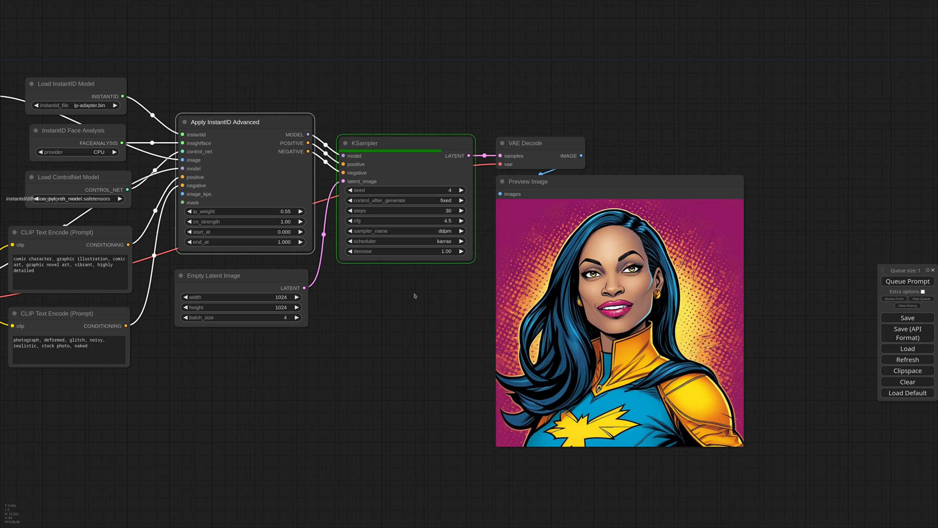
click(528, 181)
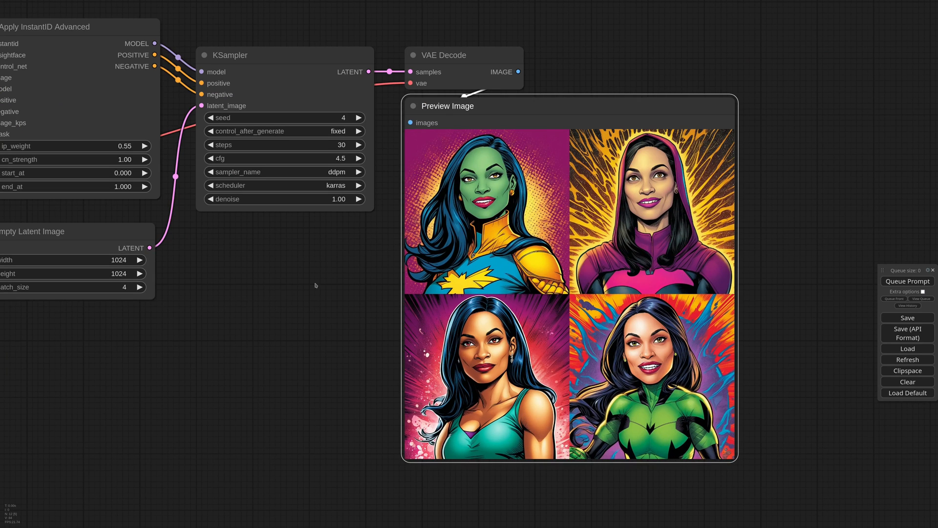
click(126, 159)
text(0.9)
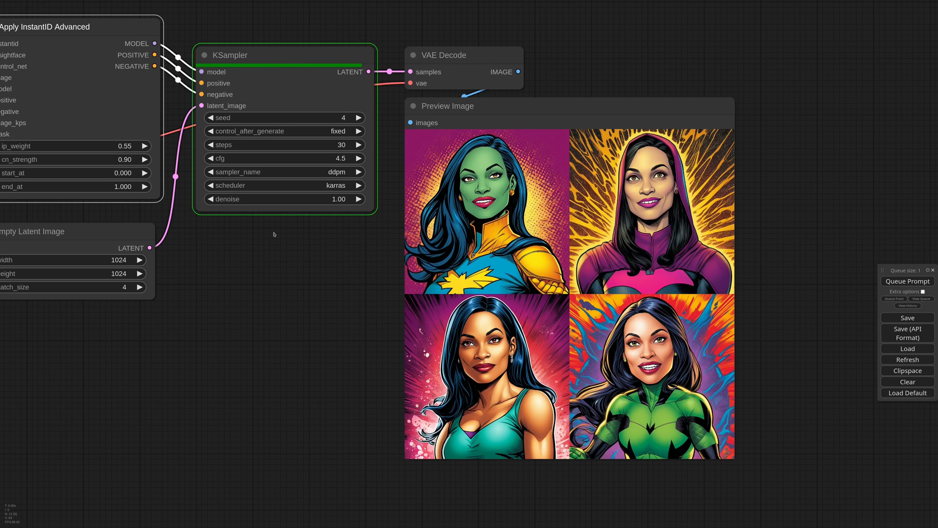
click(907, 281)
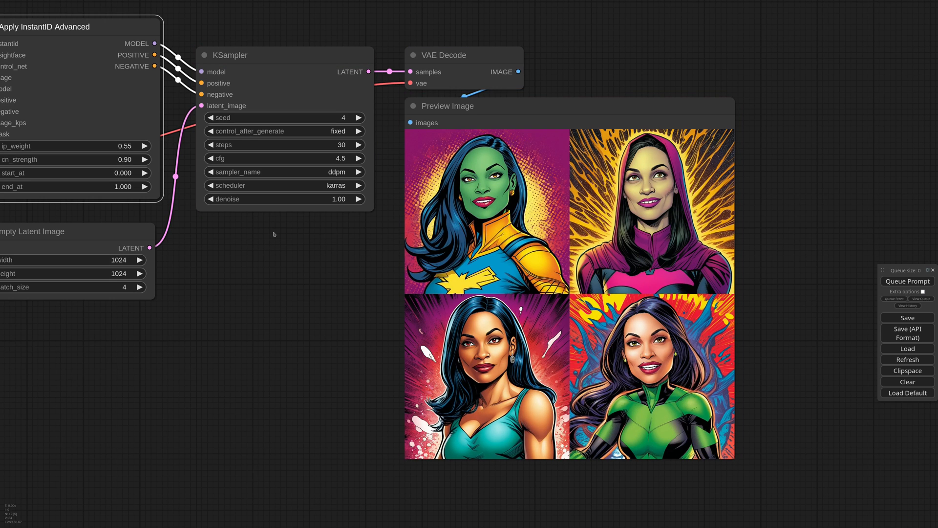
click(358, 117)
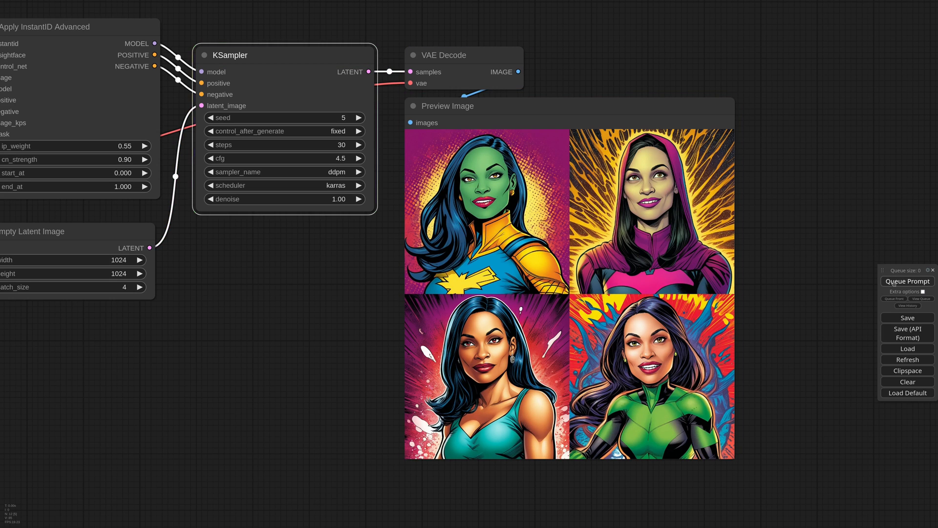